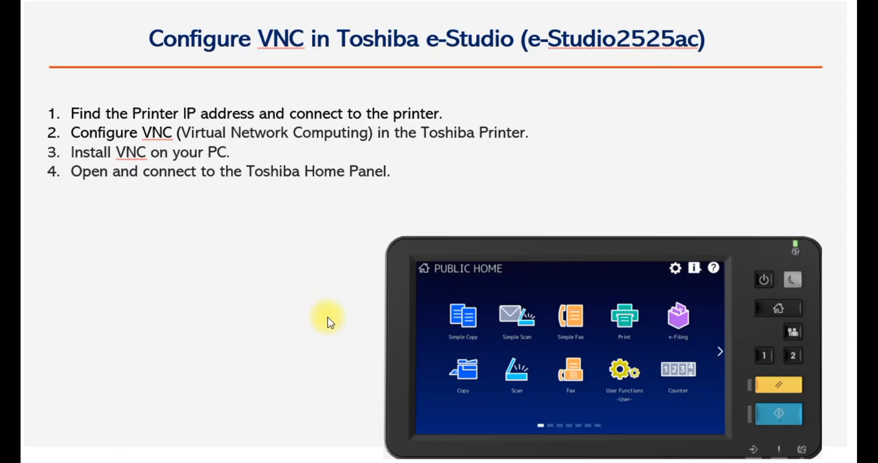
pyautogui.moveTo(339, 61)
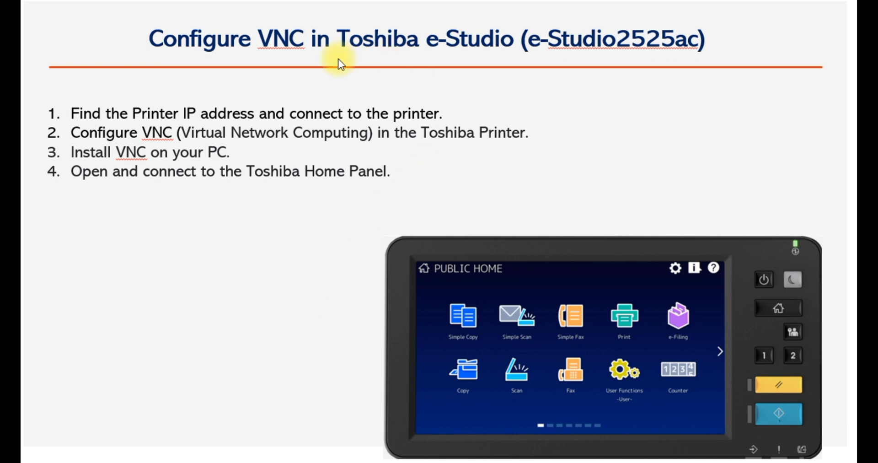
pyautogui.moveTo(479, 59)
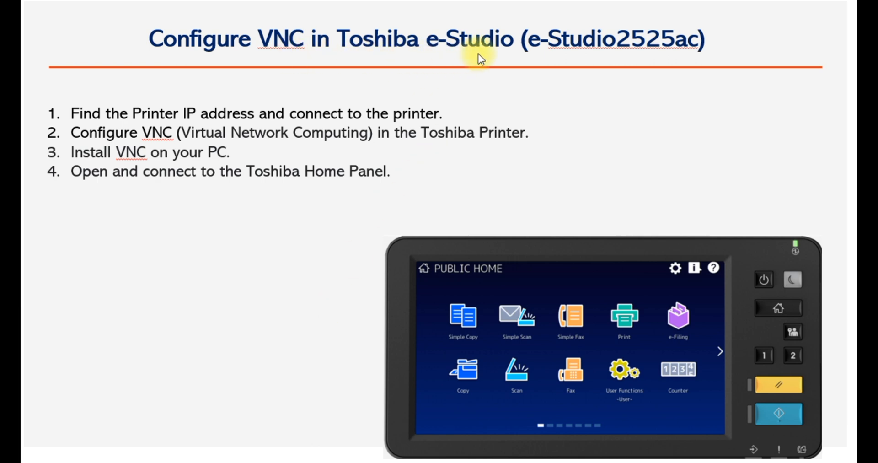
pyautogui.moveTo(547, 97)
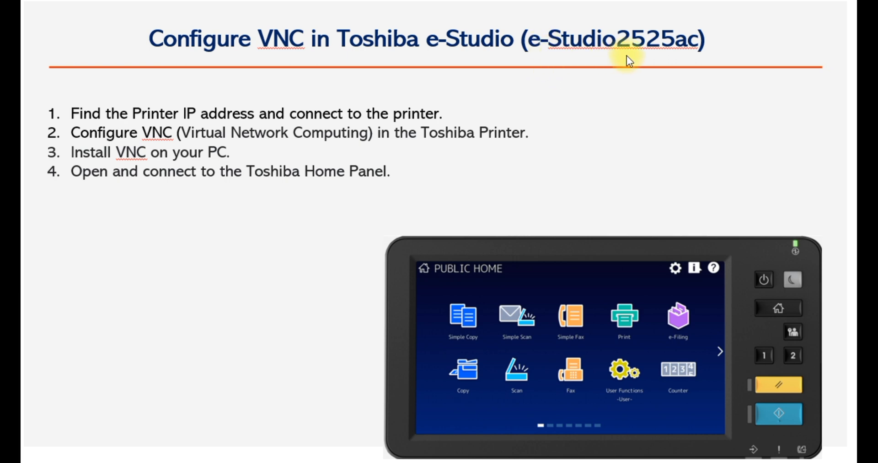
pyautogui.moveTo(670, 63)
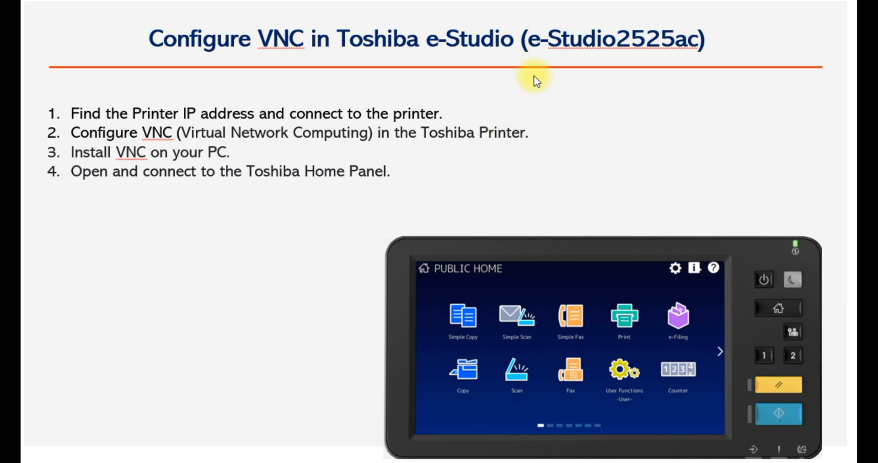
pyautogui.moveTo(514, 256)
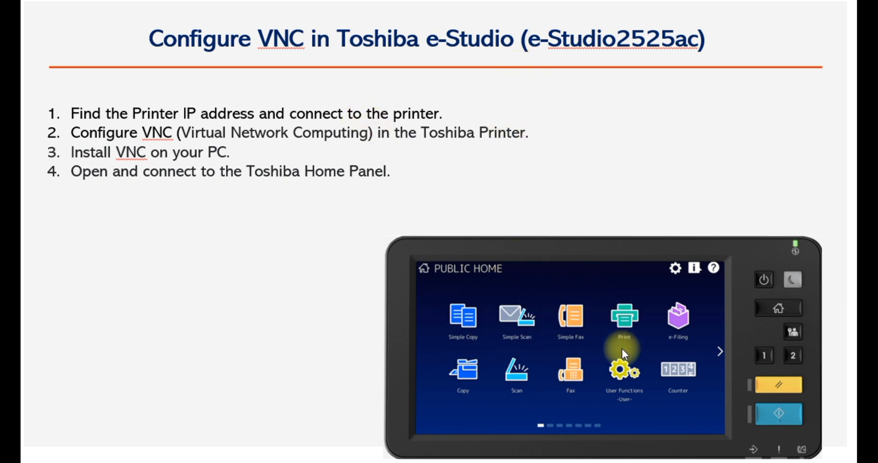
pyautogui.moveTo(468, 118)
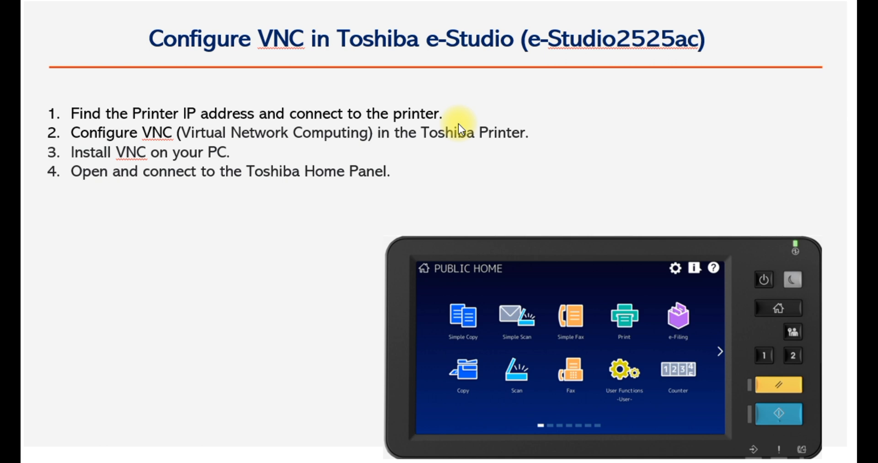
pyautogui.moveTo(193, 179)
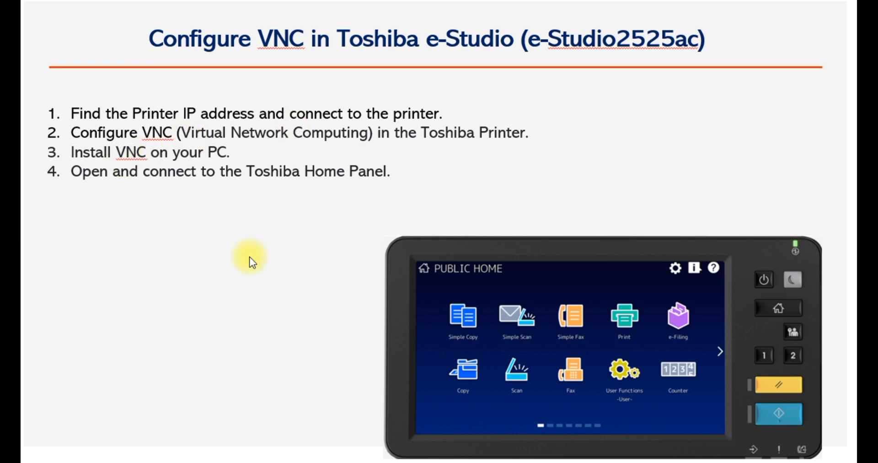
pyautogui.moveTo(156, 236)
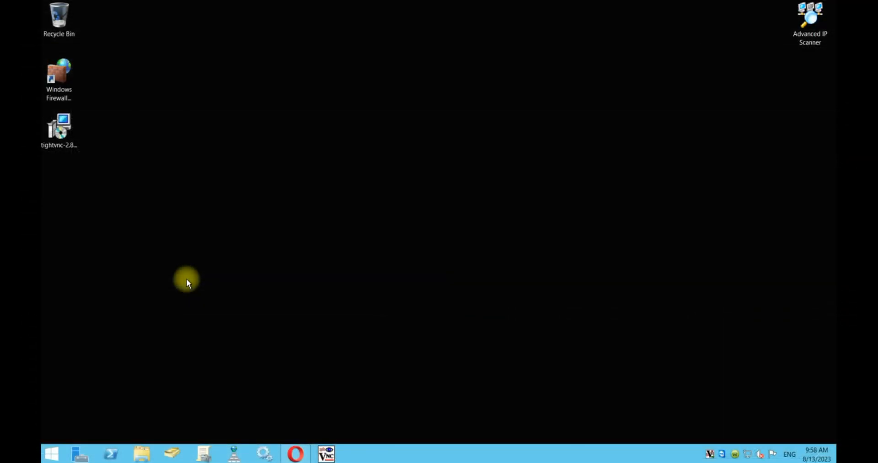
pyautogui.moveTo(306, 283)
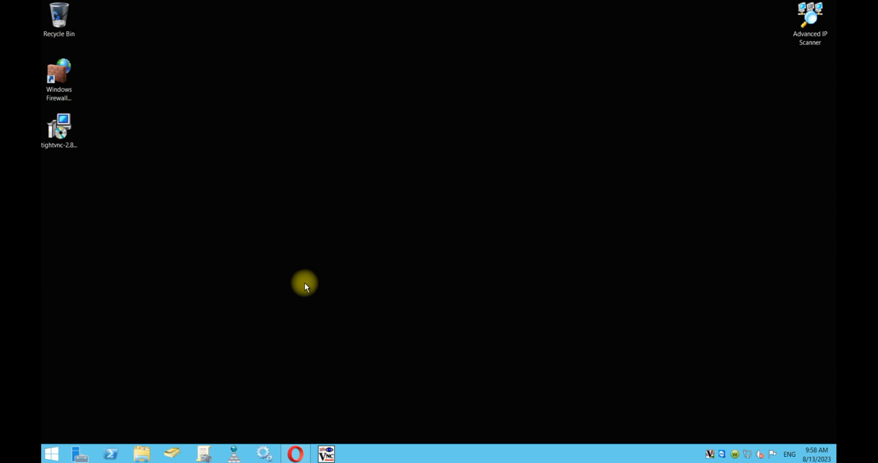
pyautogui.moveTo(319, 282)
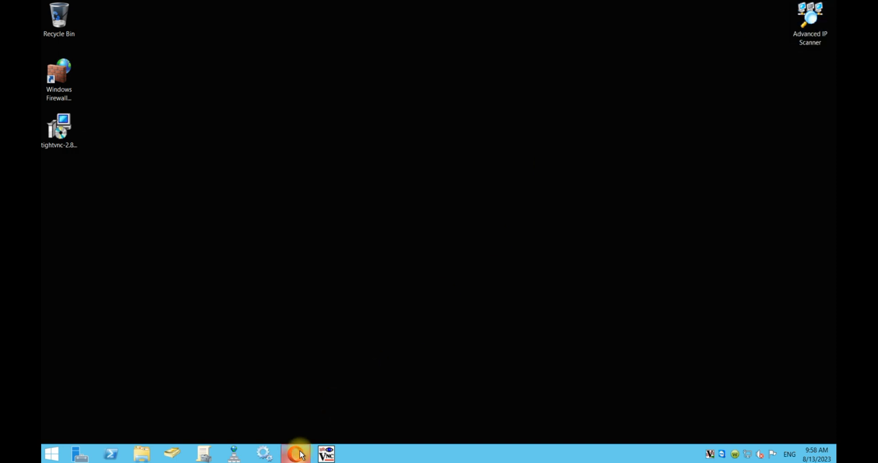
# Check the Downloads folder contents and close its window
pyautogui.click(296, 454)
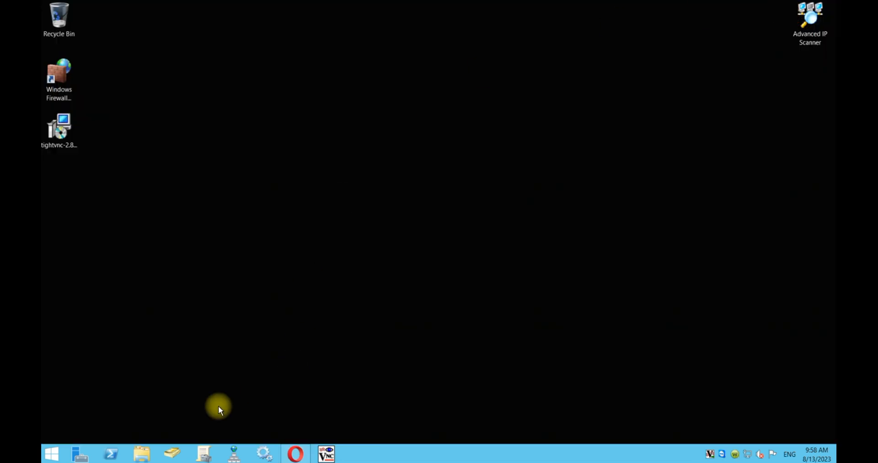
pyautogui.moveTo(155, 245)
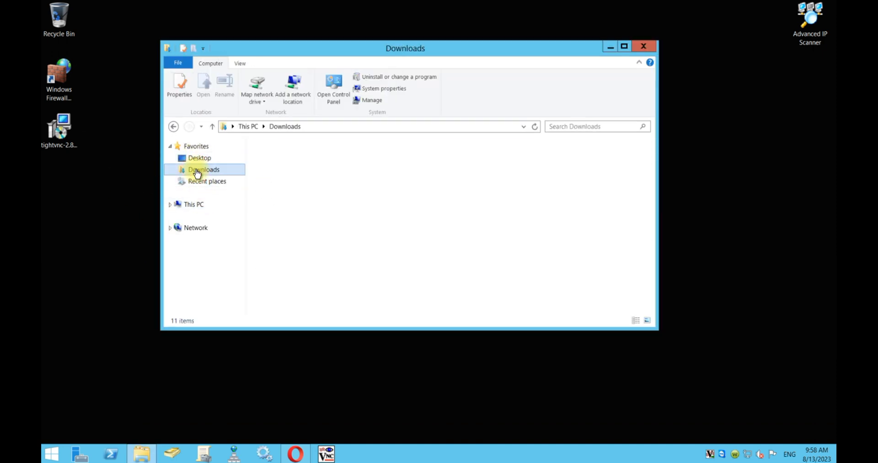
pyautogui.click(203, 170)
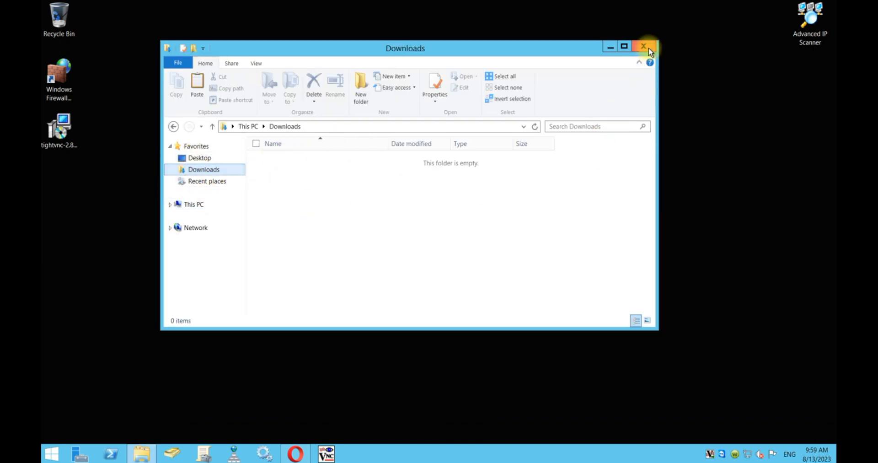
pyautogui.click(643, 46)
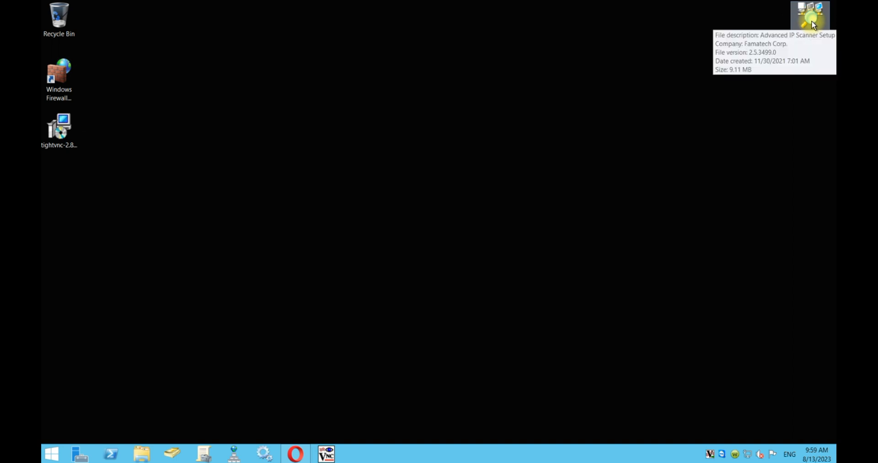
pyautogui.moveTo(810, 26)
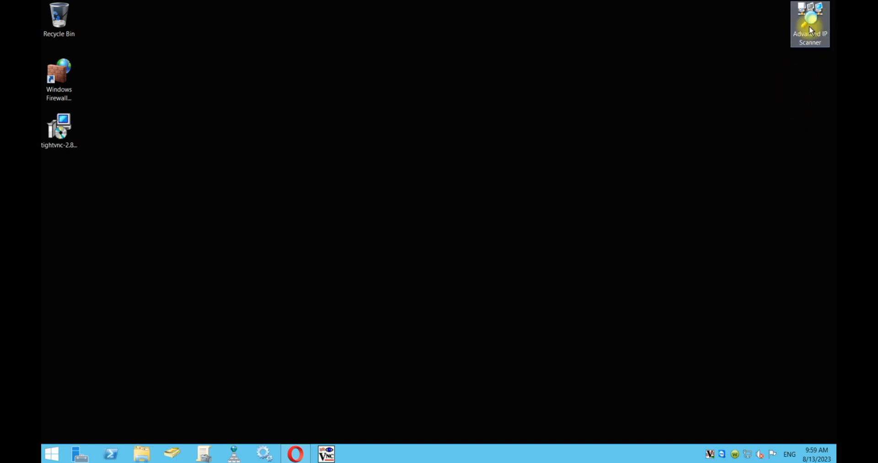
# Launch the Advanced IP Scanner setup in English and run the portable version without installing
pyautogui.doubleClick(810, 24)
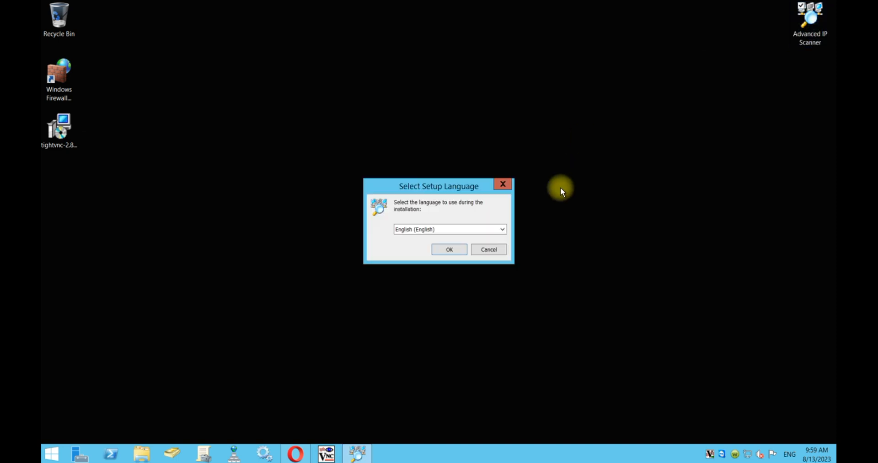
pyautogui.click(448, 250)
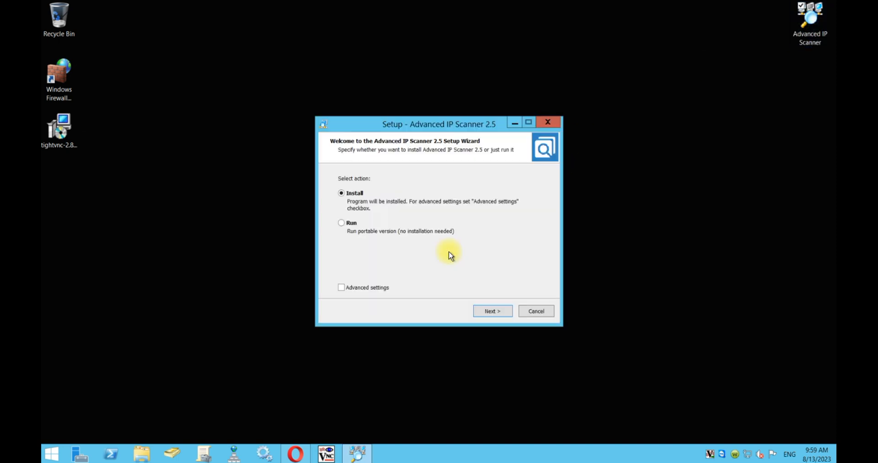
pyautogui.moveTo(425, 266)
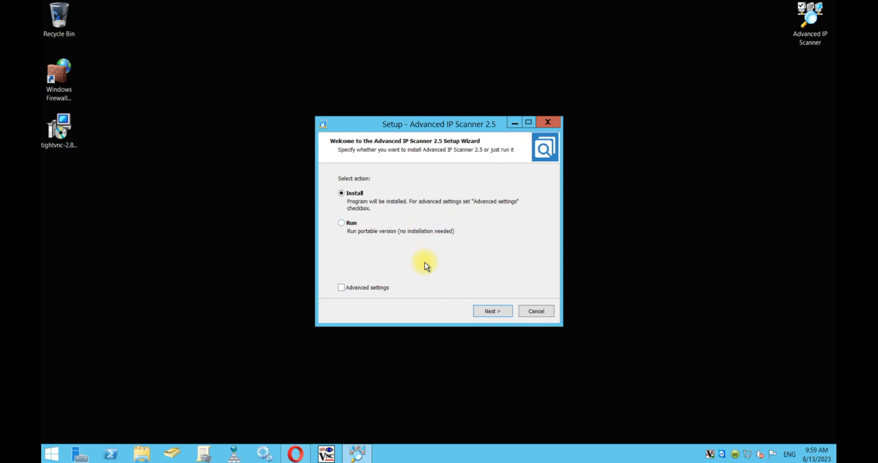
pyautogui.moveTo(370, 215)
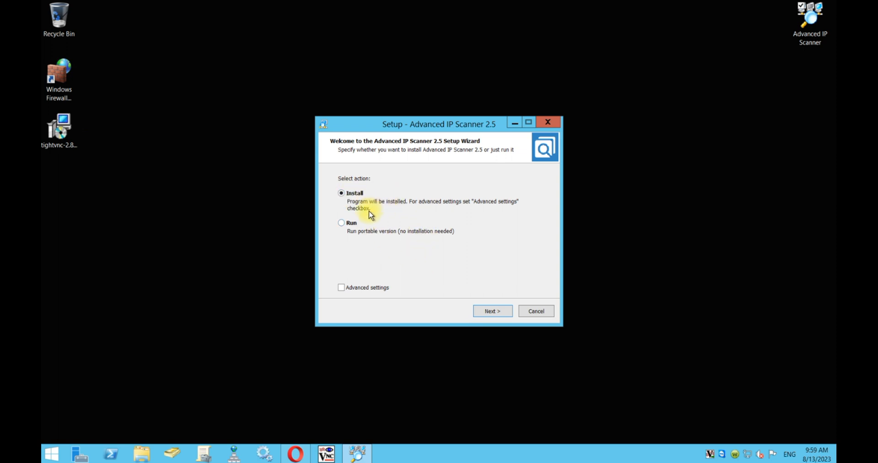
pyautogui.click(342, 223)
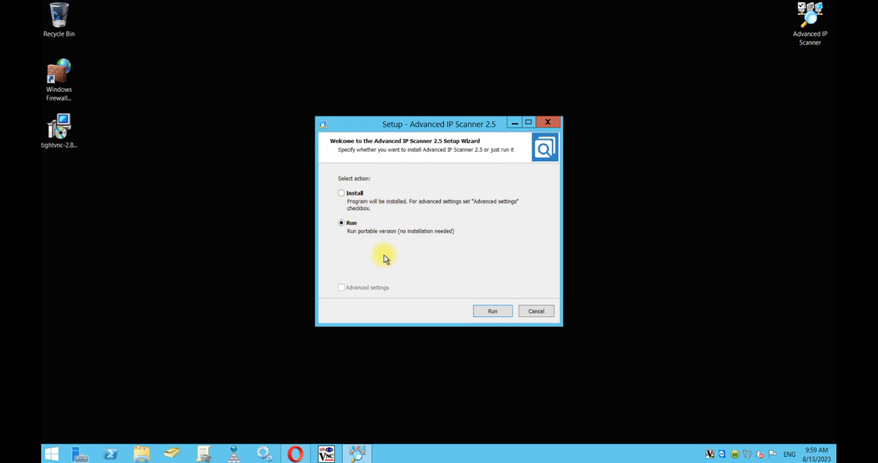
pyautogui.click(492, 311)
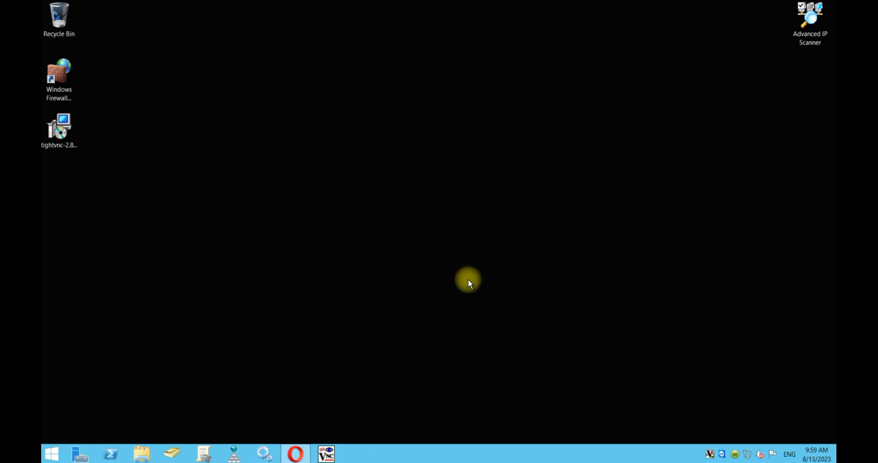
# Scan the 10.5.40.1-254 range and expand the MFP14372477 printer entry at 10.5.40.50
pyautogui.doubleClick(808, 14)
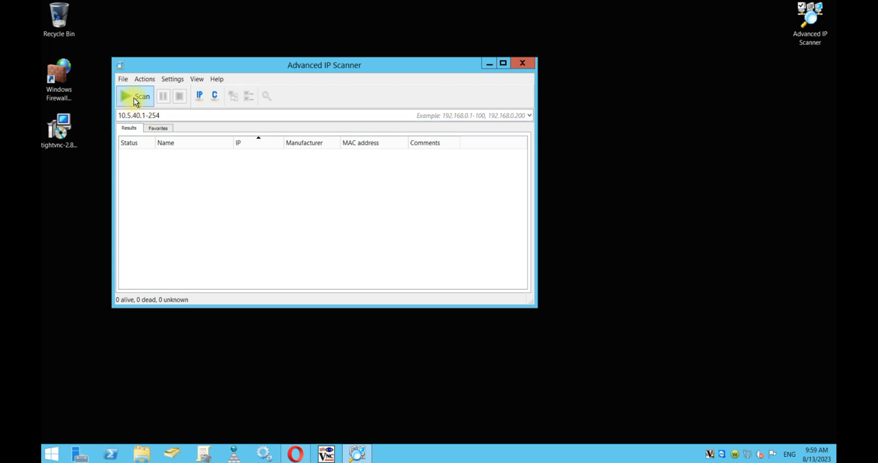
pyautogui.click(135, 96)
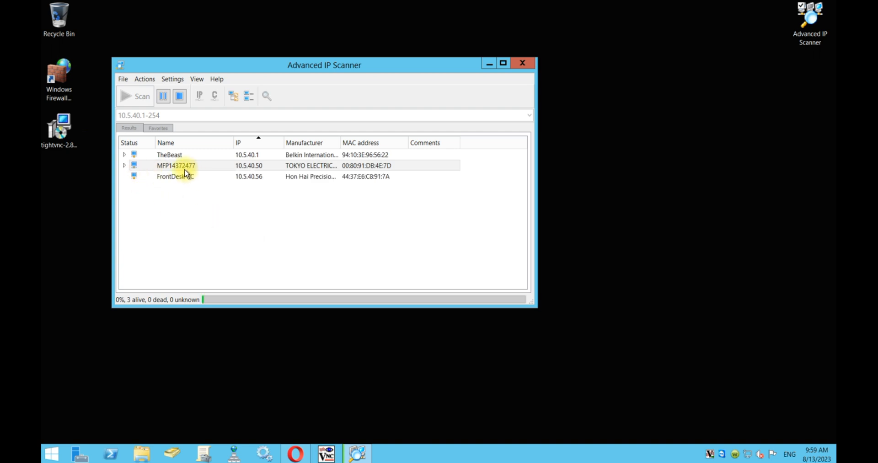
pyautogui.moveTo(318, 173)
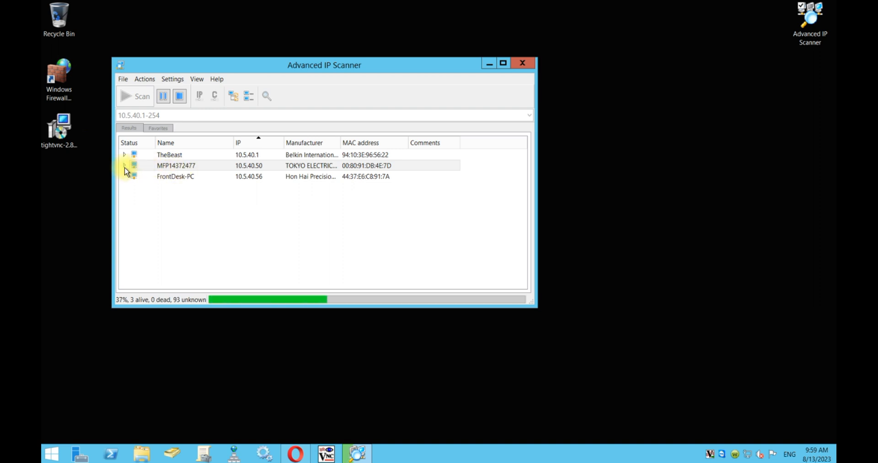
pyautogui.click(123, 165)
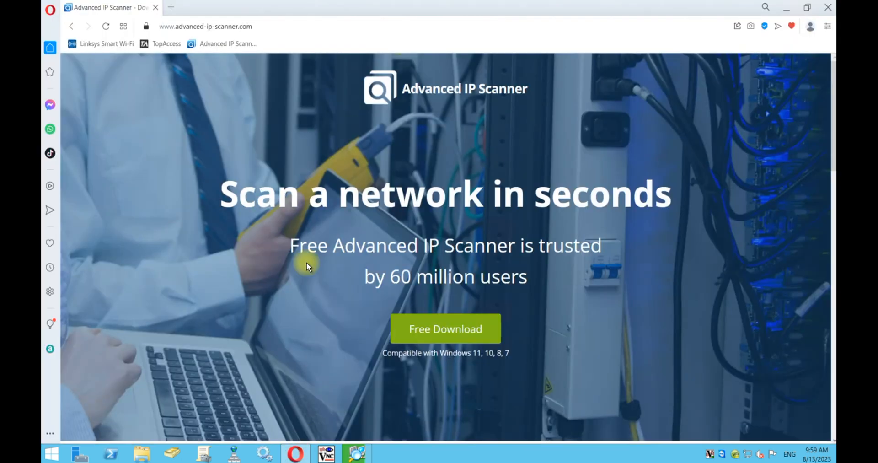
# Load the printer's TopAccess device page at 10.5.40.50 in the browser
pyautogui.click(166, 44)
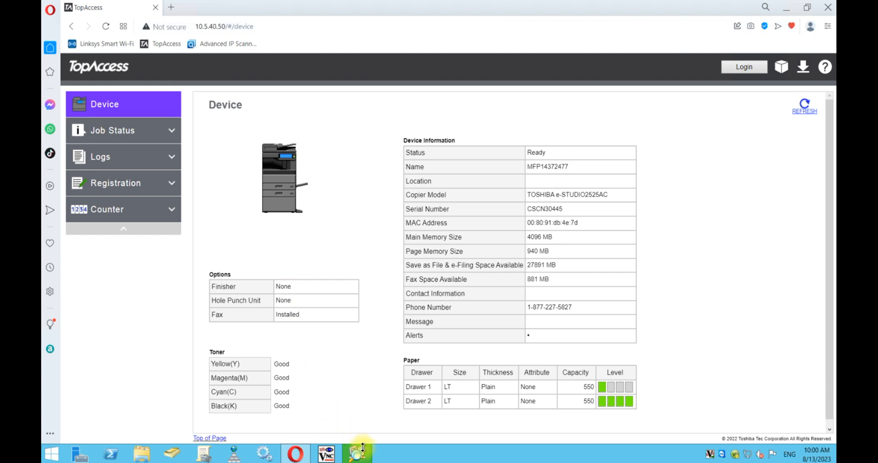
pyautogui.click(358, 453)
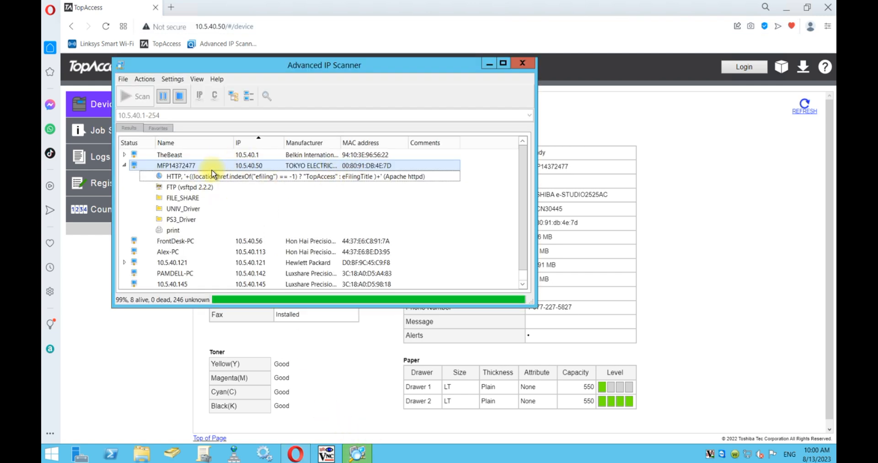
pyautogui.click(123, 166)
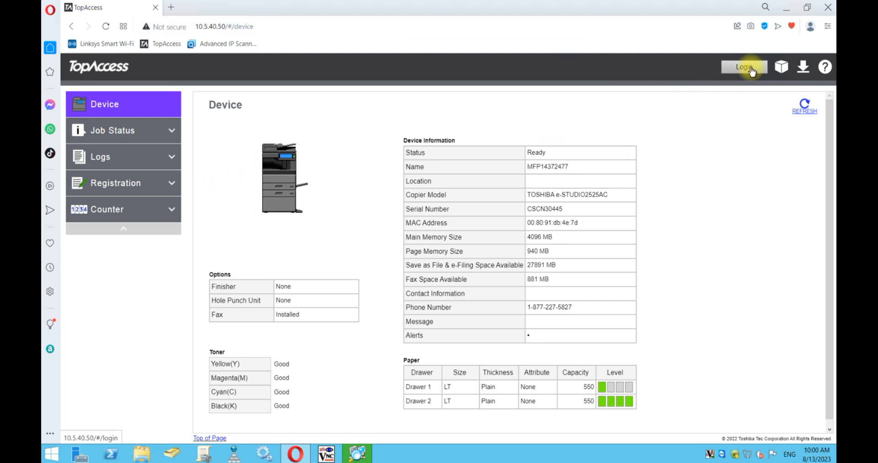
pyautogui.moveTo(96, 118)
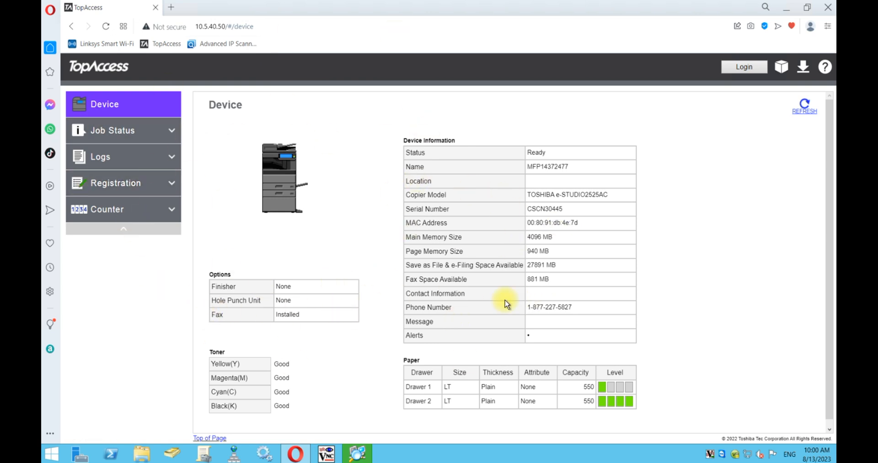
pyautogui.moveTo(199, 293)
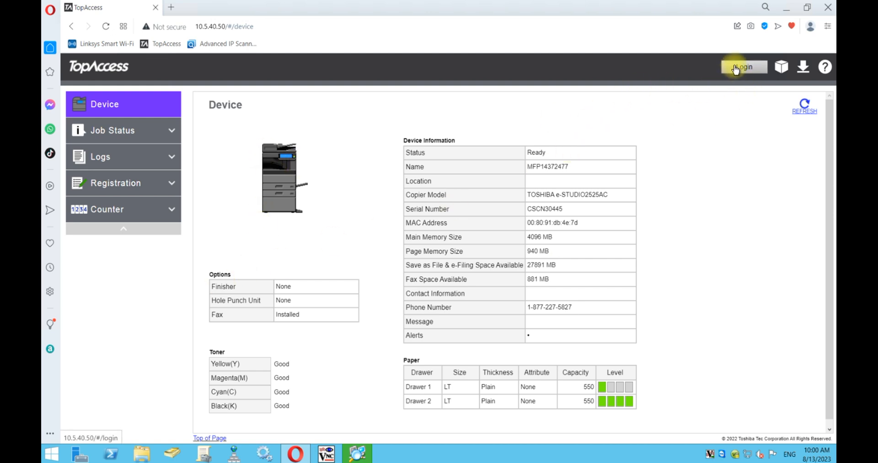
# Sign in to TopAccess as user admin with the password
pyautogui.click(743, 67)
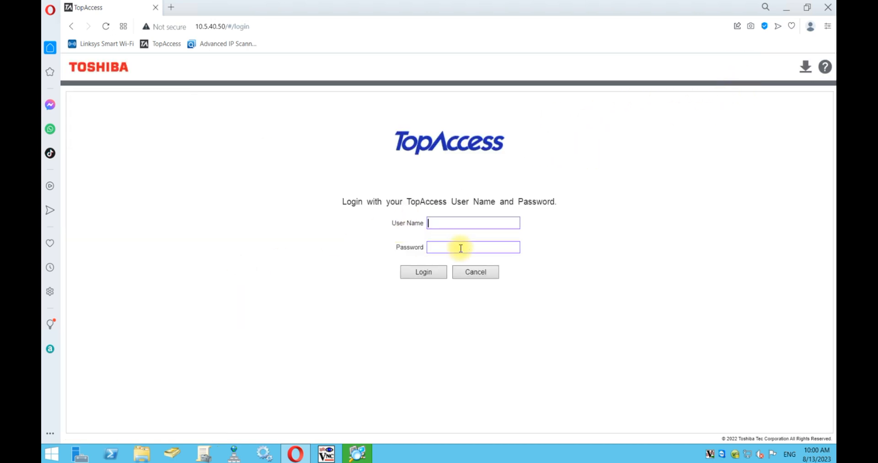
pyautogui.write('admin')
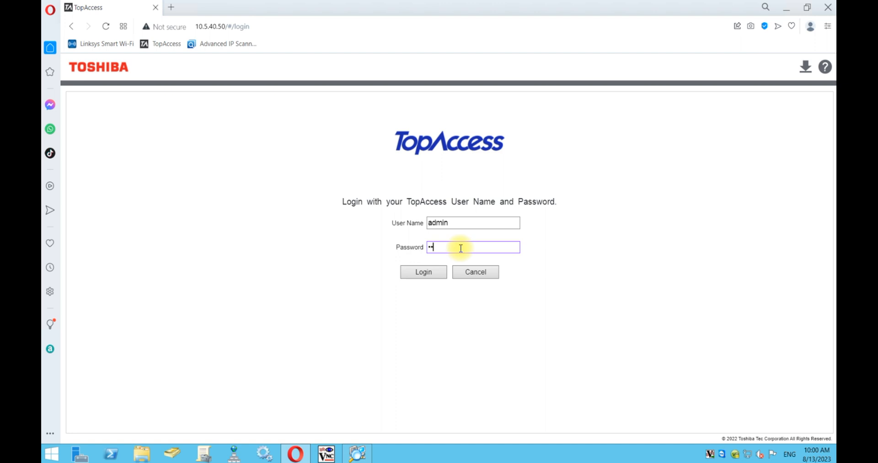
pyautogui.write('password')
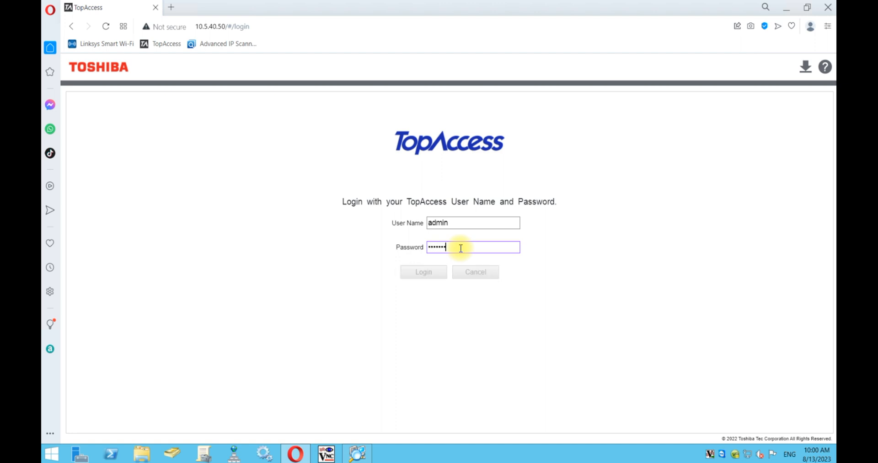
pyautogui.click(424, 272)
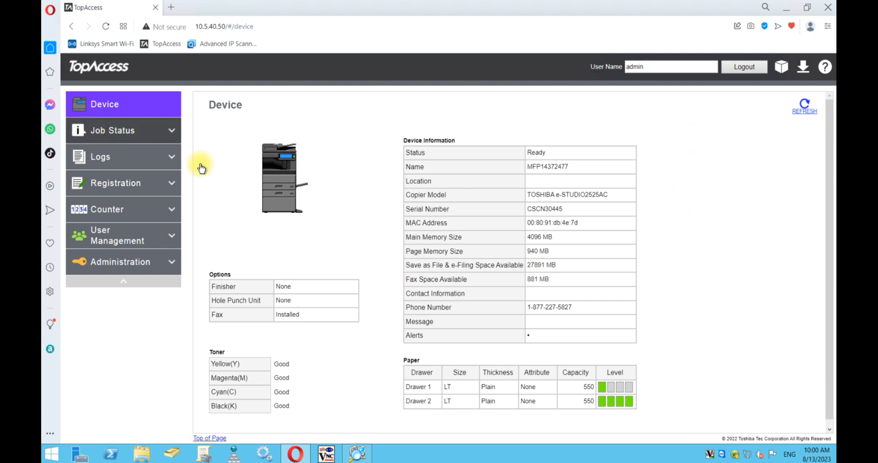
# Navigate Administration > Setup > Network to reach the Network Basic Setting page
pyautogui.click(120, 262)
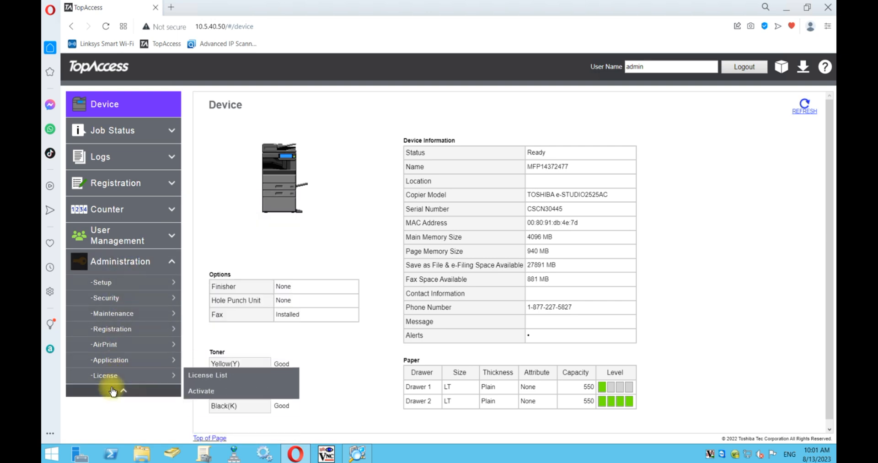
pyautogui.click(102, 282)
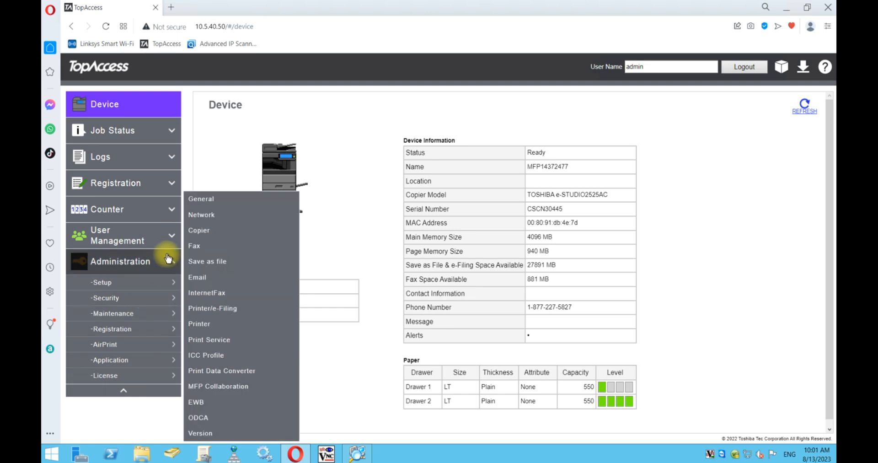
pyautogui.click(105, 297)
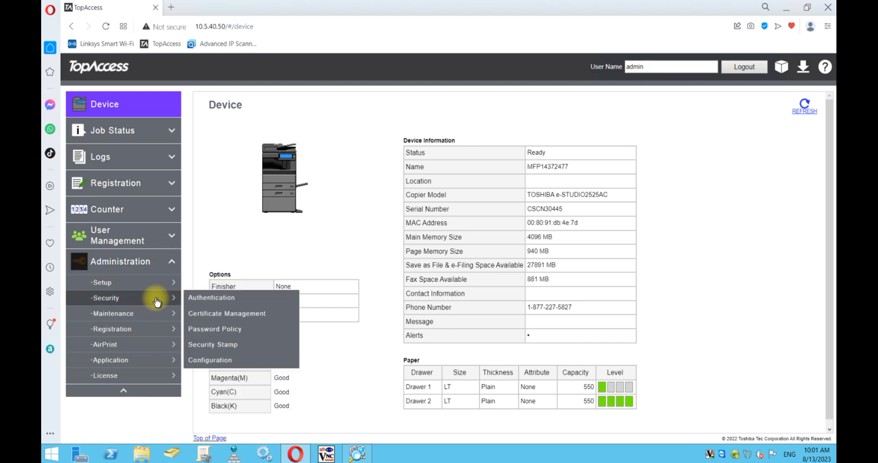
pyautogui.click(102, 282)
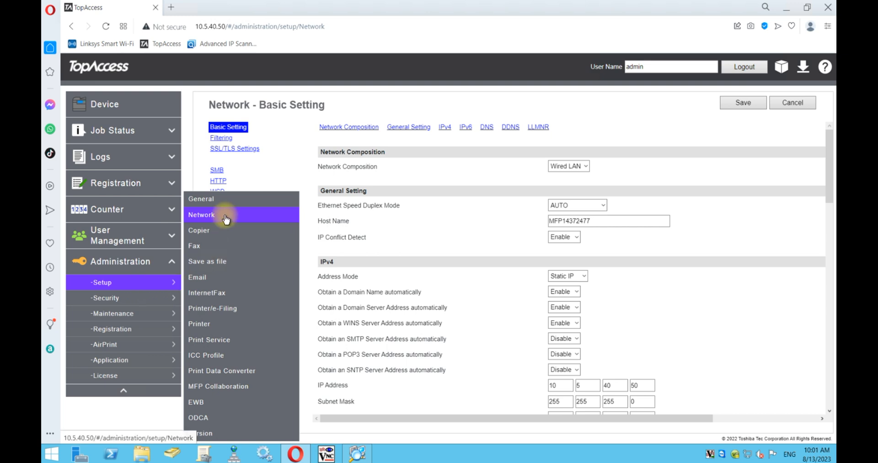
# Go to the Network VNC Setting page with Enable VNC Function set to Enable
pyautogui.click(202, 215)
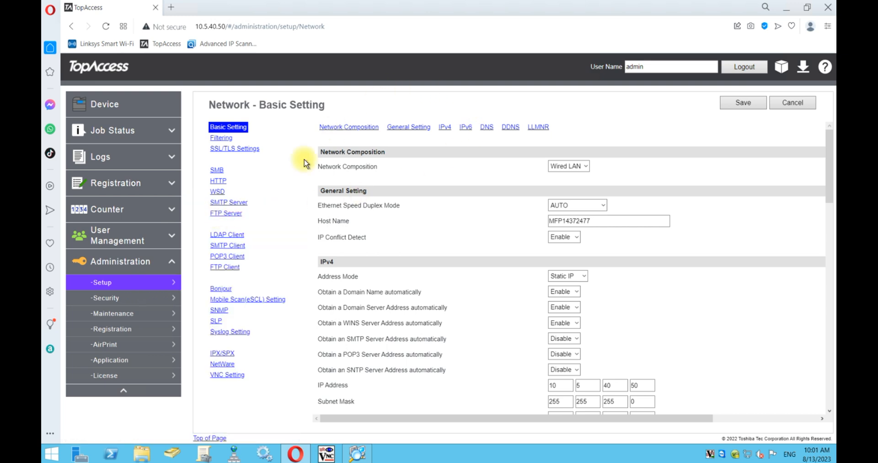
pyautogui.moveTo(227, 374)
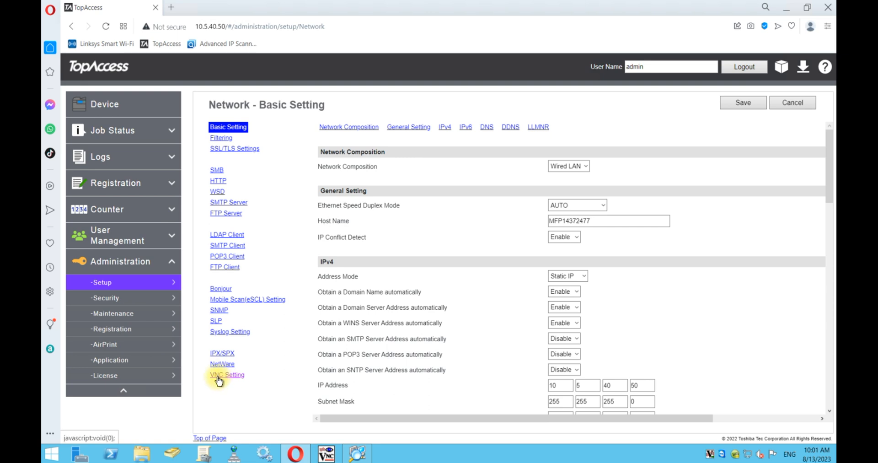
pyautogui.click(226, 374)
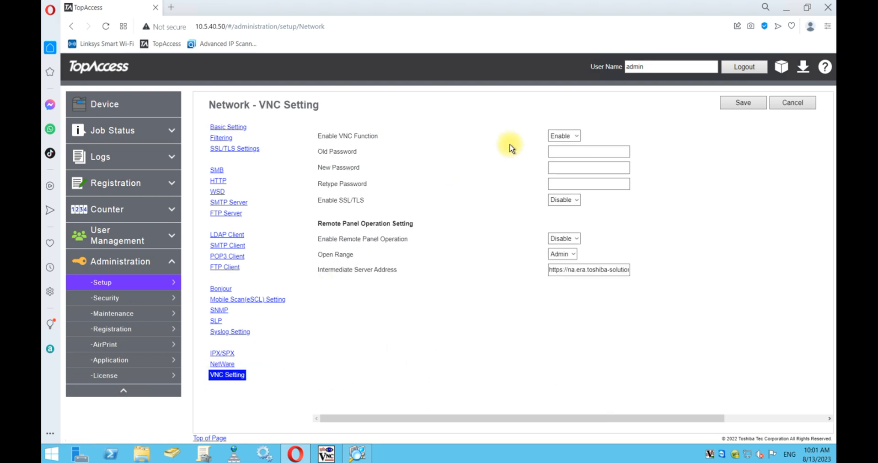
pyautogui.click(564, 135)
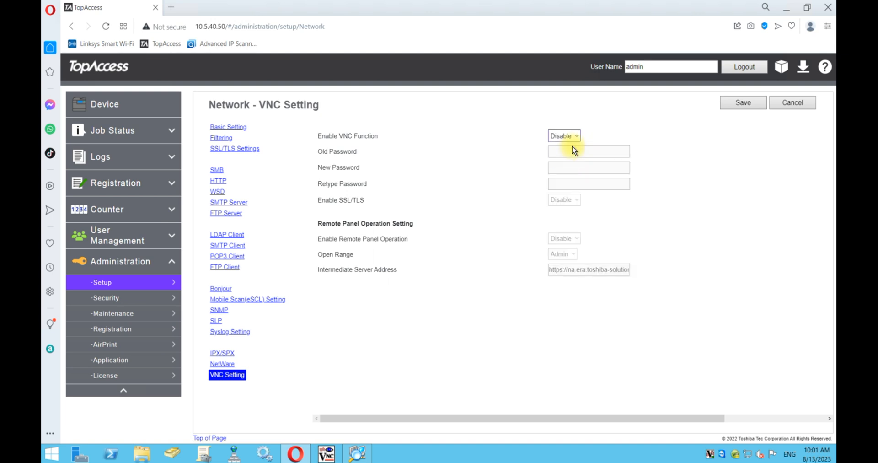
pyautogui.click(563, 135)
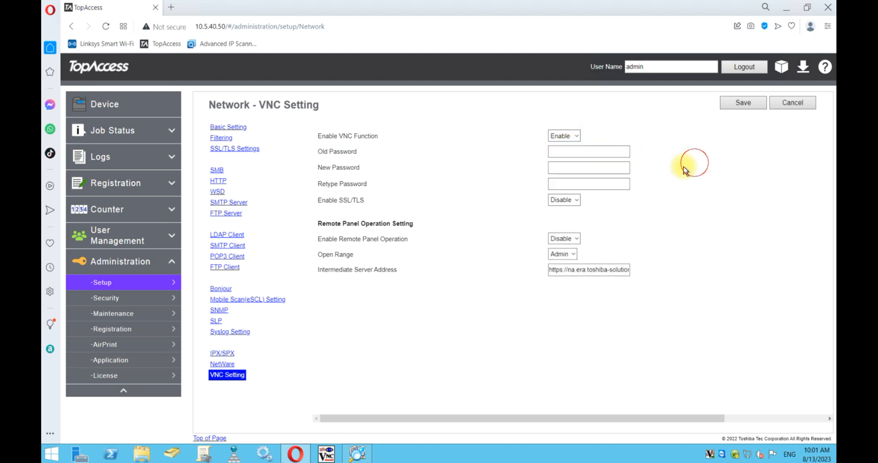
# Fill the old, new and retyped VNC password fields
pyautogui.click(589, 151)
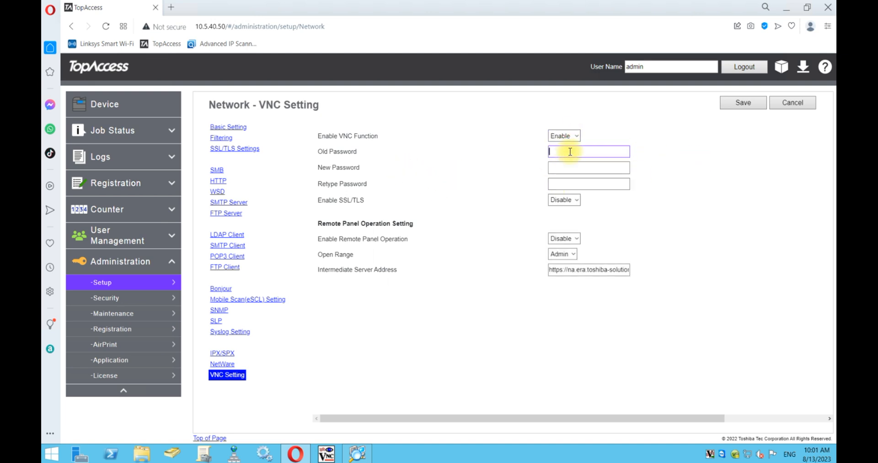
pyautogui.moveTo(474, 202)
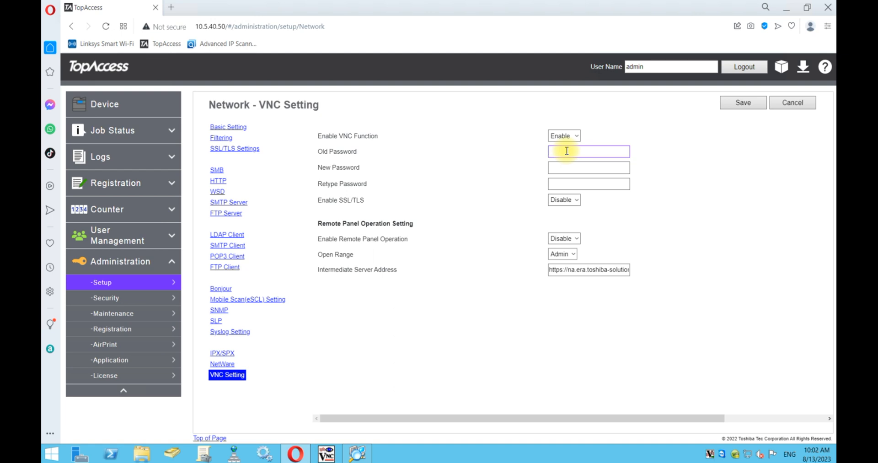
pyautogui.click(589, 168)
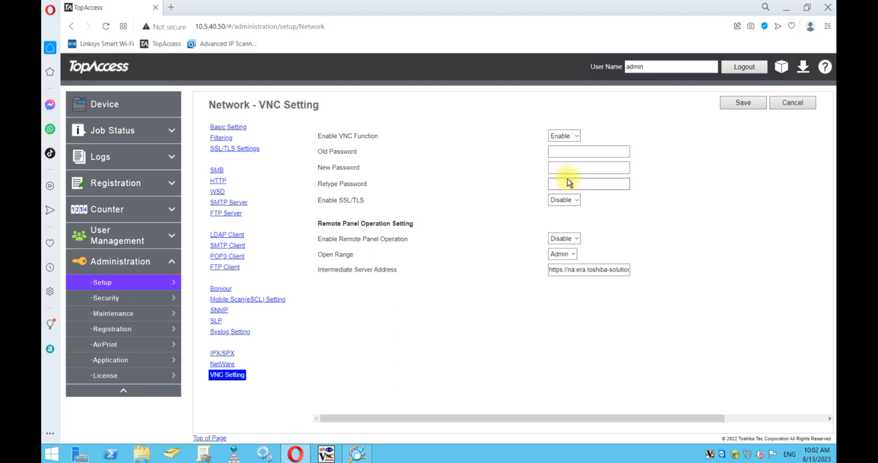
pyautogui.click(588, 167)
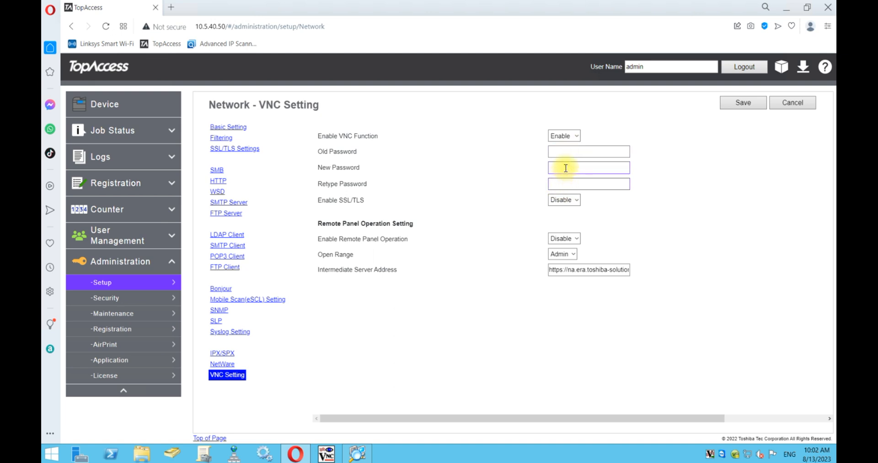
pyautogui.click(588, 184)
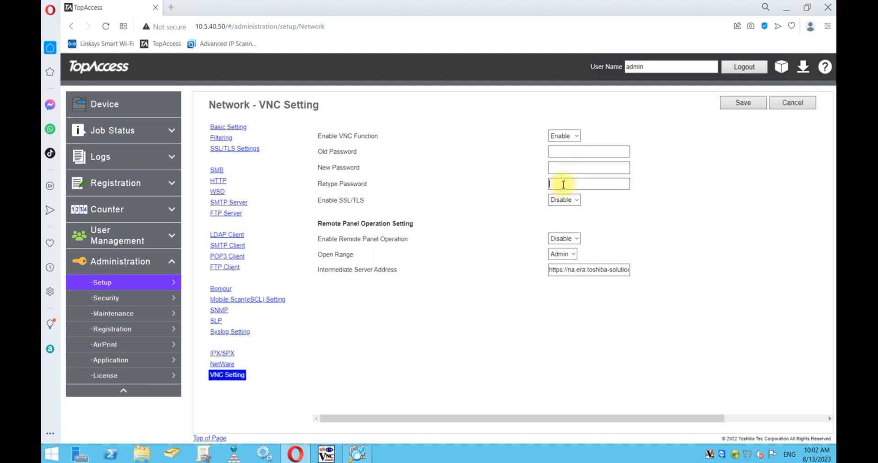
pyautogui.moveTo(649, 188)
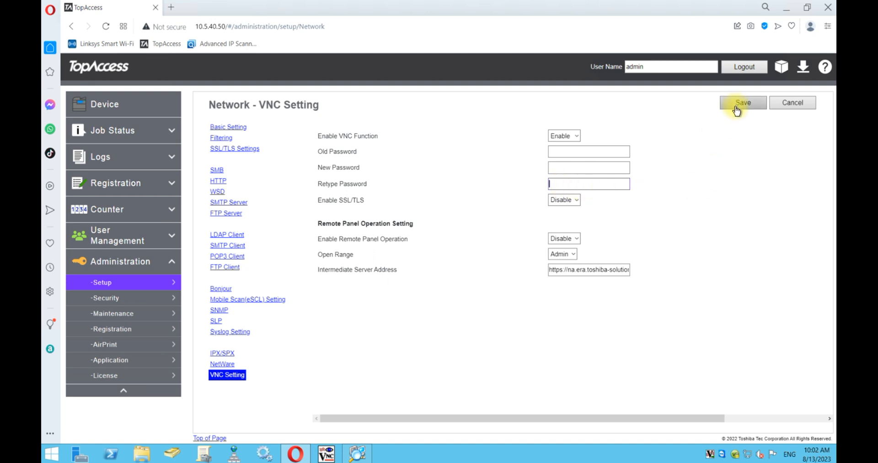
pyautogui.moveTo(793, 102)
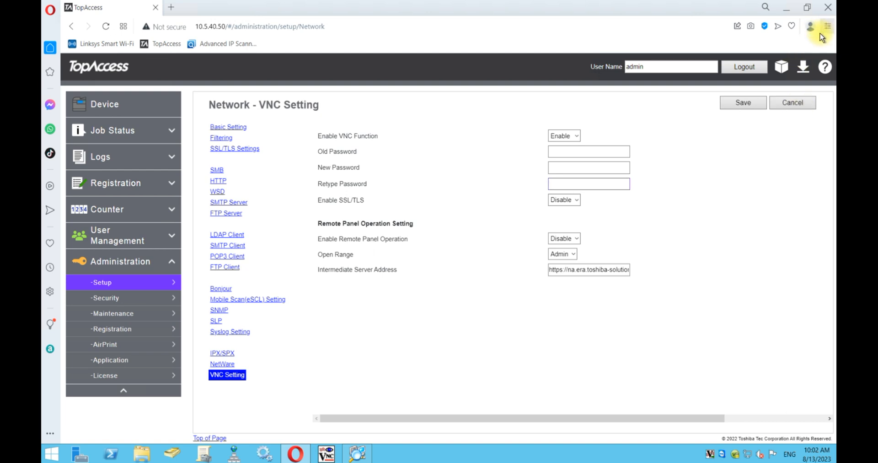
pyautogui.moveTo(678, 264)
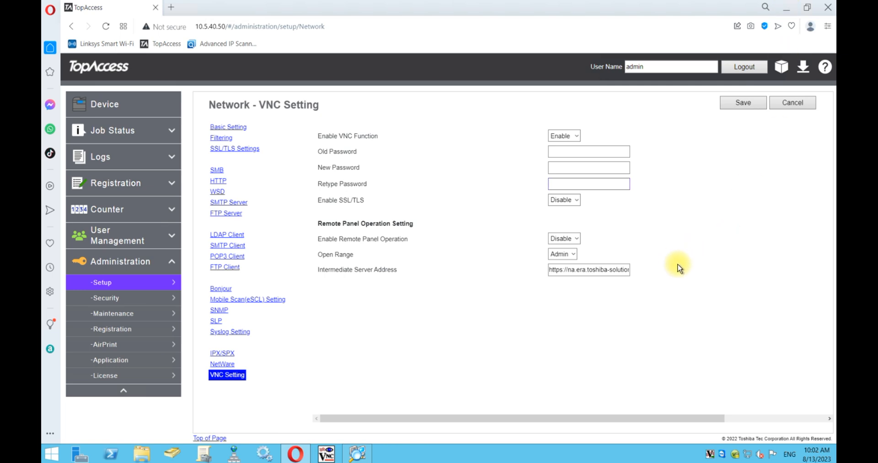
pyautogui.moveTo(725, 225)
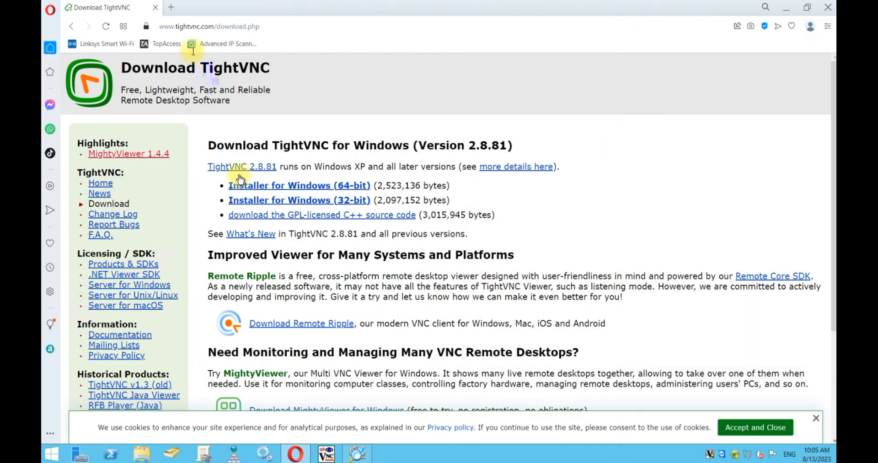
pyautogui.moveTo(196, 111)
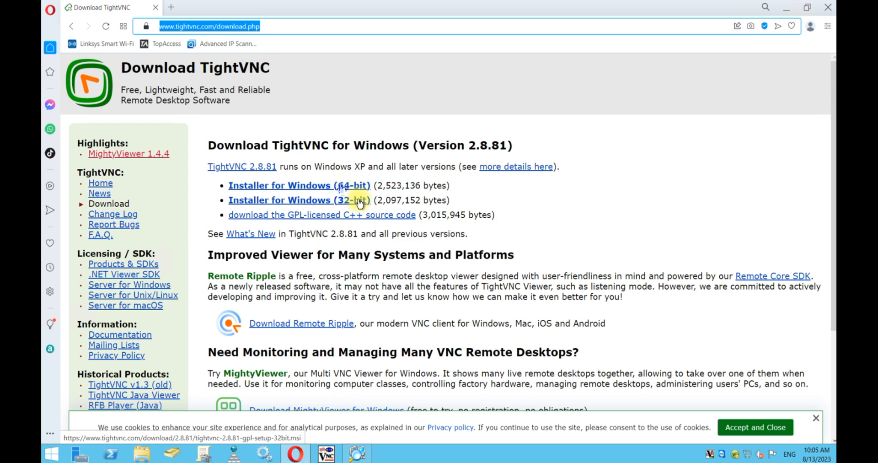
pyautogui.moveTo(334, 190)
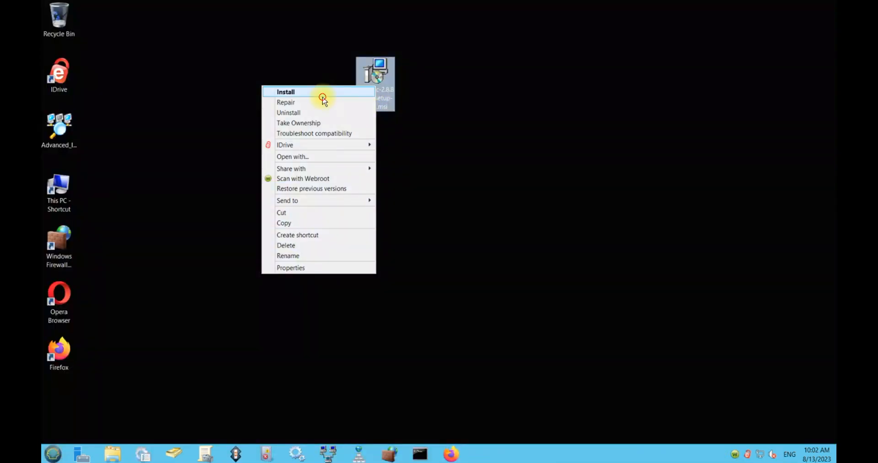
# Run the TightVNC installer, accepting the license and default additional tasks
pyautogui.click(285, 91)
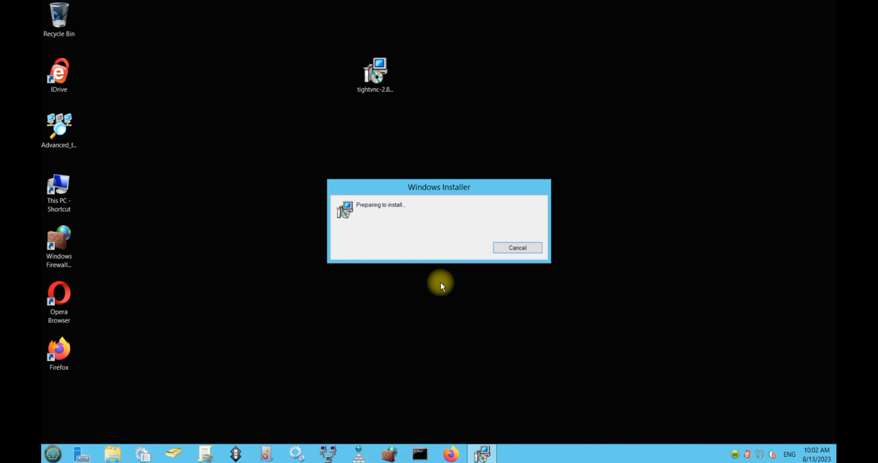
pyautogui.moveTo(440, 285)
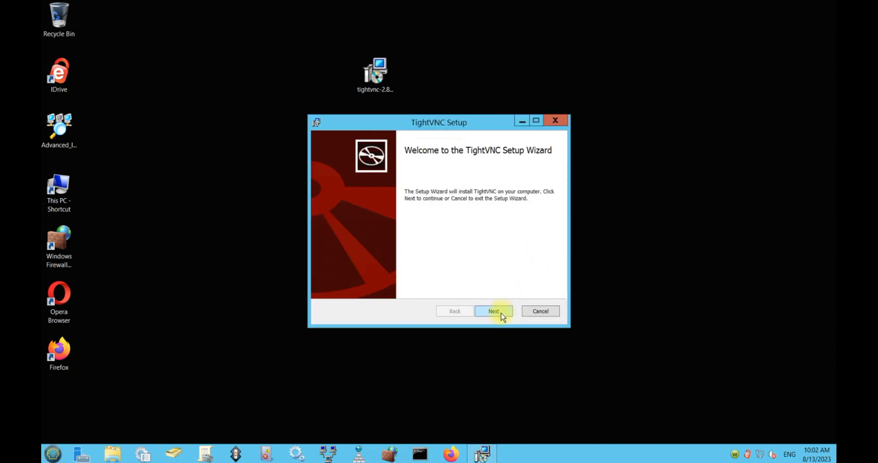
pyautogui.click(493, 311)
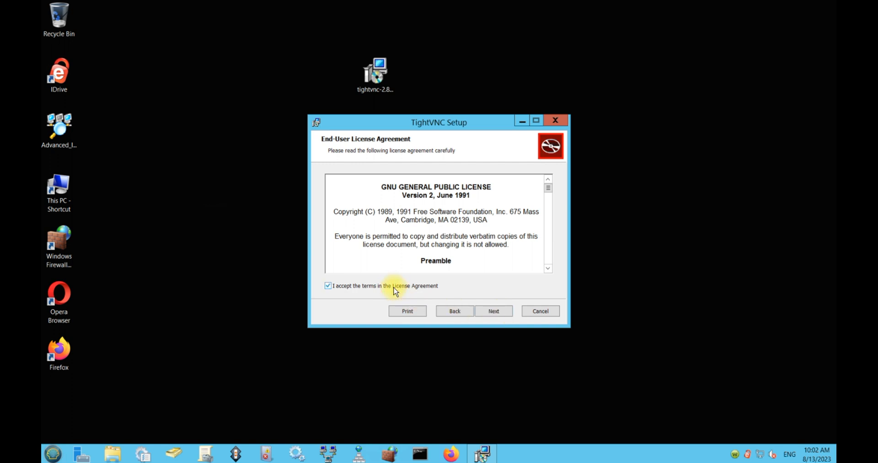
pyautogui.click(494, 311)
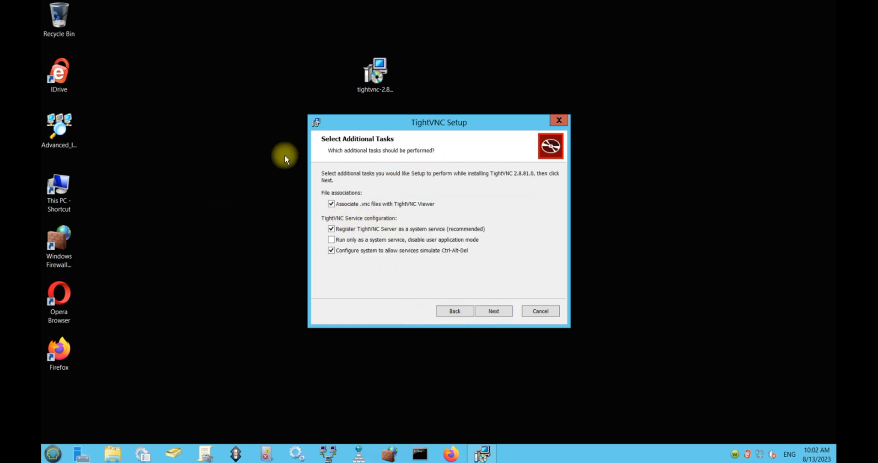
pyautogui.click(493, 311)
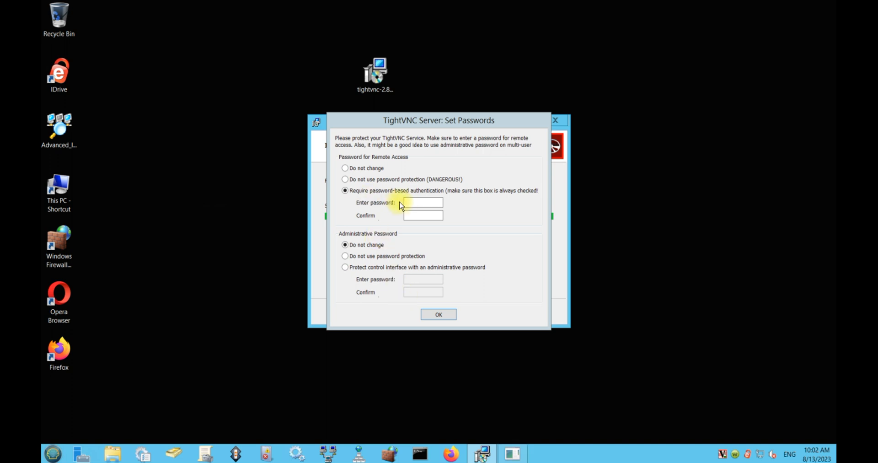
# Set and confirm the remote access password and finish the installation
pyautogui.click(422, 202)
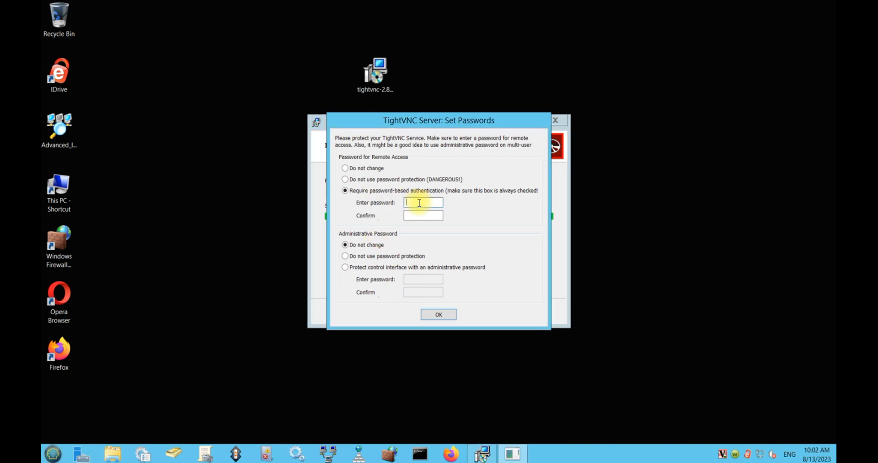
pyautogui.moveTo(466, 216)
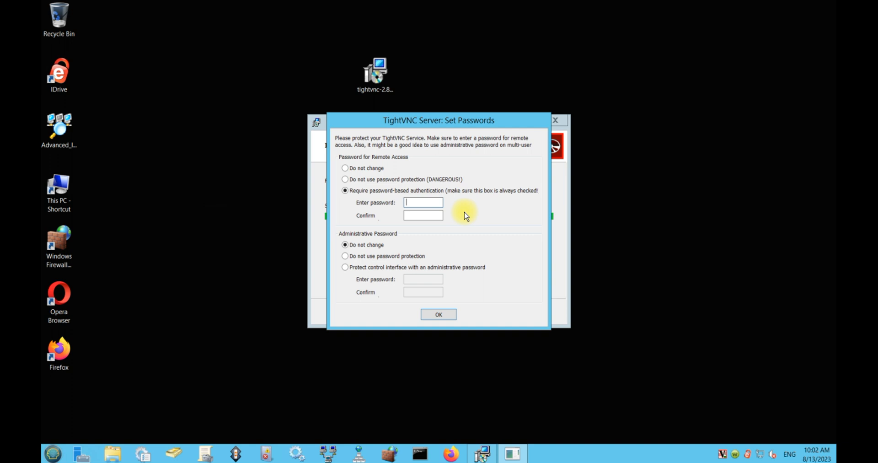
pyautogui.click(423, 216)
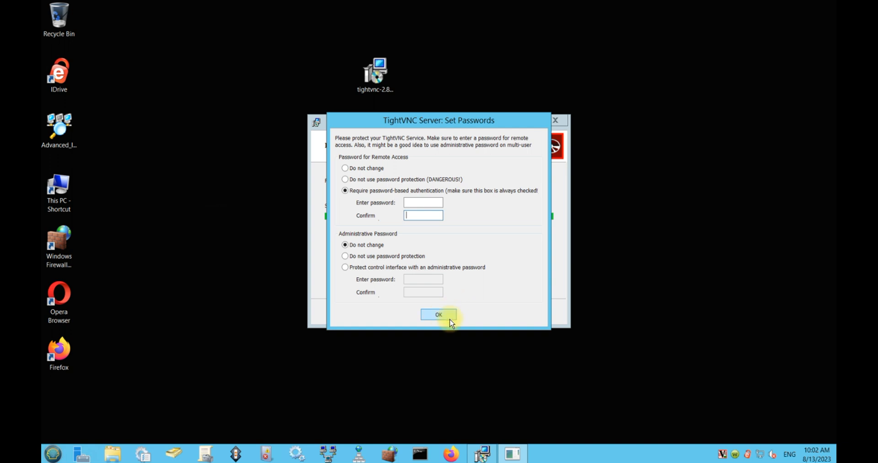
pyautogui.click(439, 314)
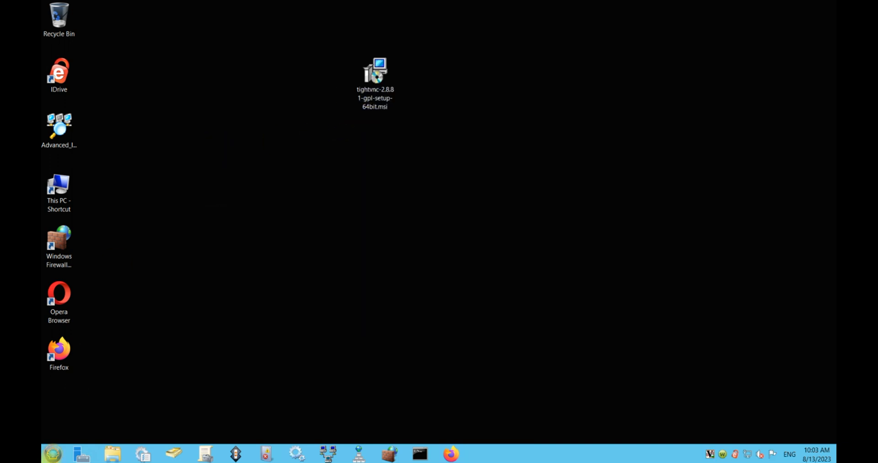
# Search Start for 'tight' and pin TightVNC Viewer to the taskbar
pyautogui.click(52, 453)
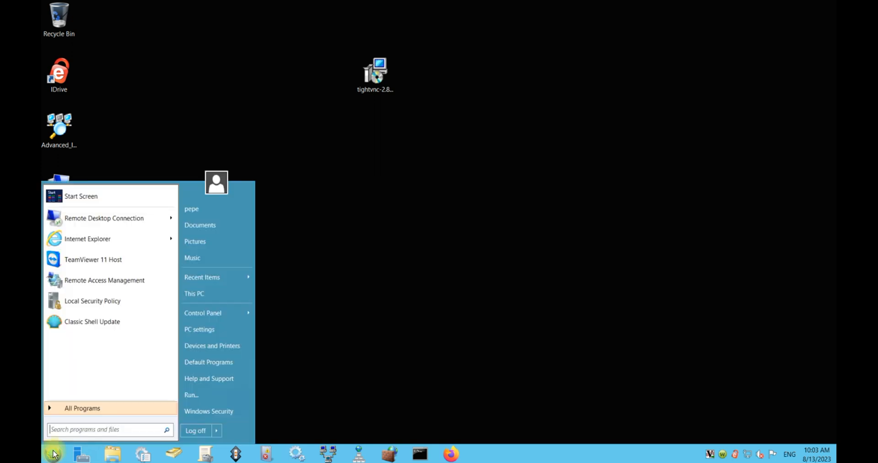
pyautogui.write('tight')
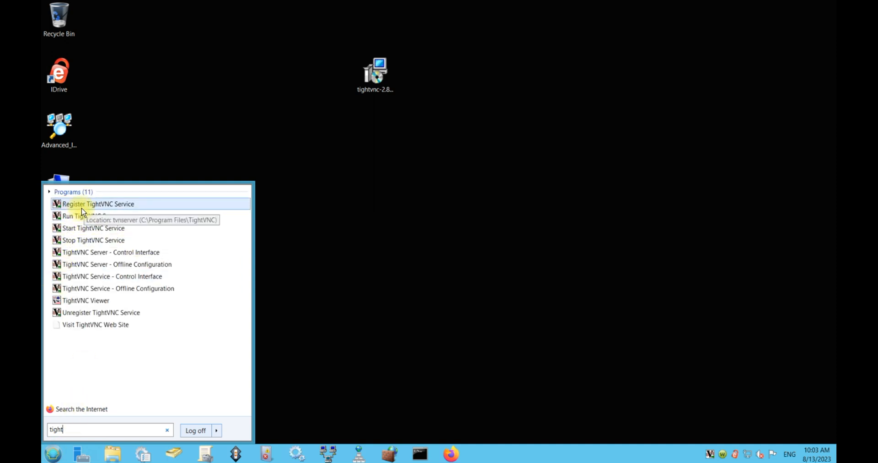
pyautogui.moveTo(157, 313)
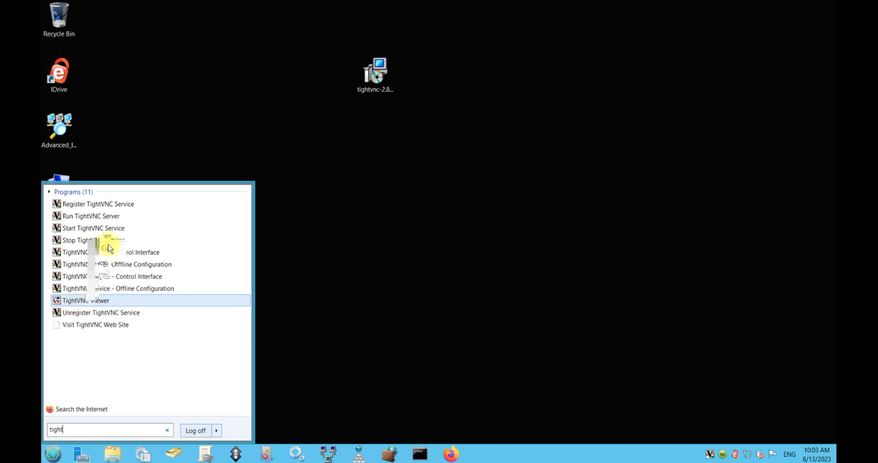
pyautogui.rightClick(85, 300)
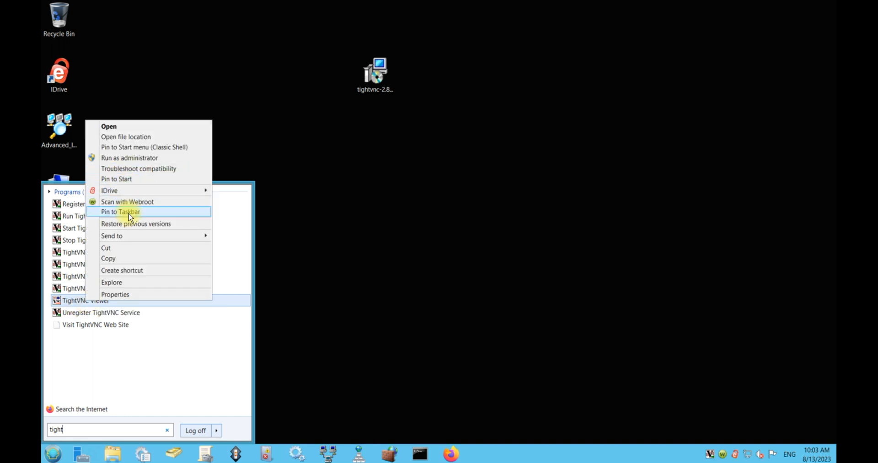
pyautogui.click(121, 213)
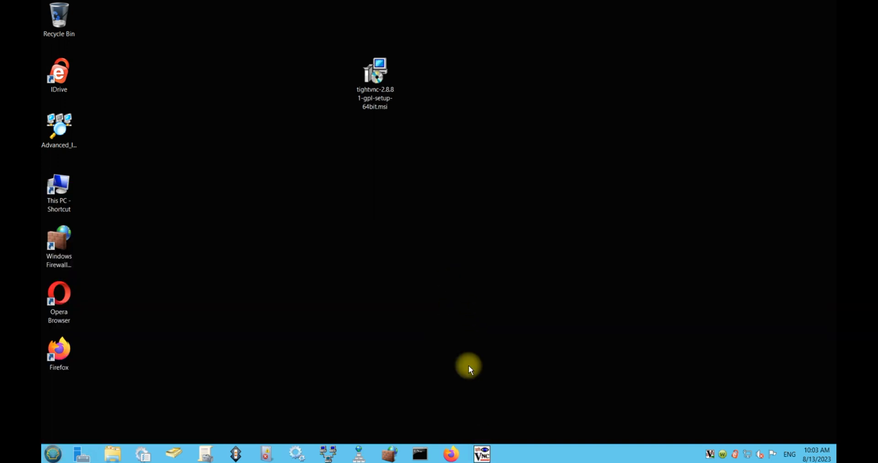
pyautogui.moveTo(482, 453)
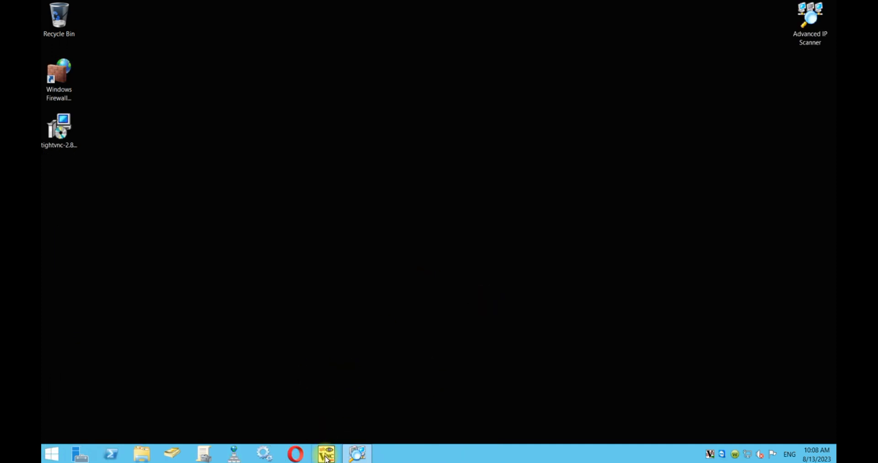
# Connect TightVNC Viewer to remote host 10.5.40.50 with the VNC password
pyautogui.click(326, 454)
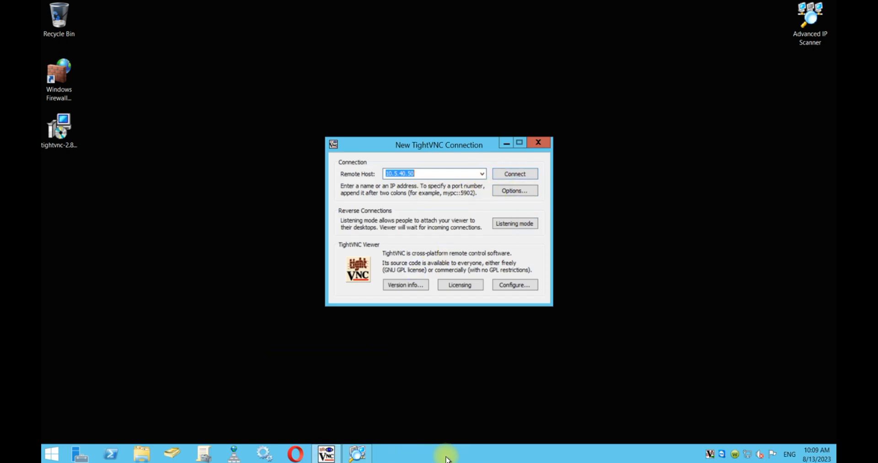
pyautogui.click(401, 173)
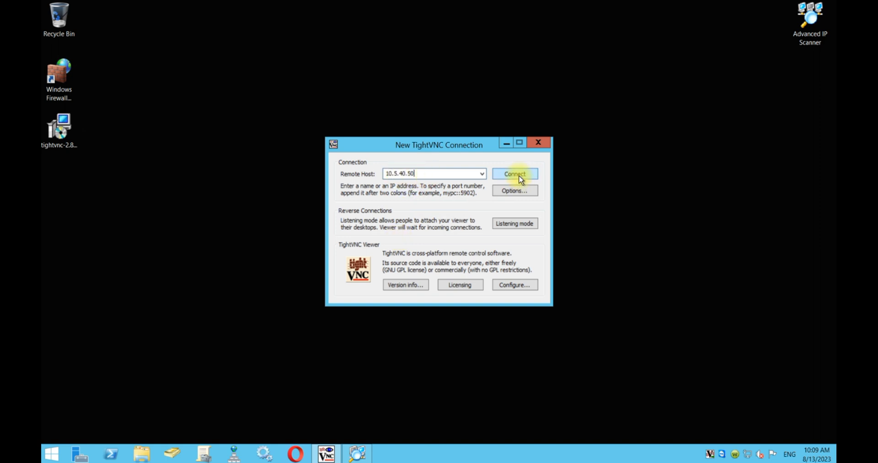
pyautogui.click(514, 174)
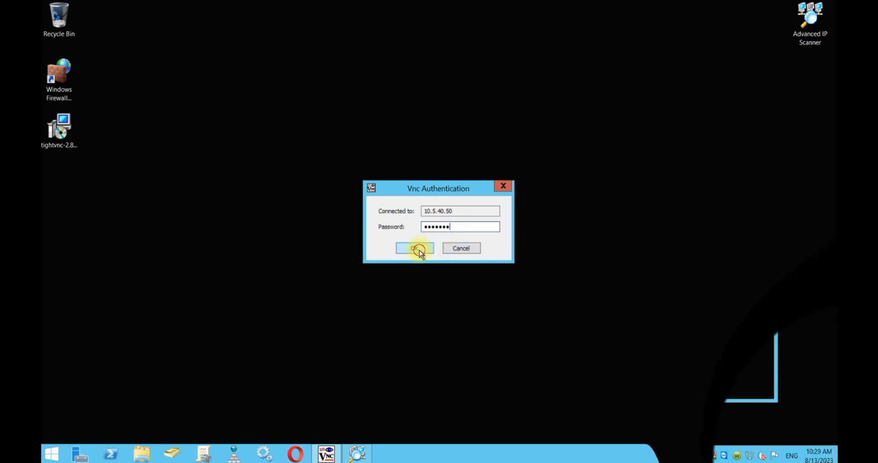
pyautogui.click(414, 248)
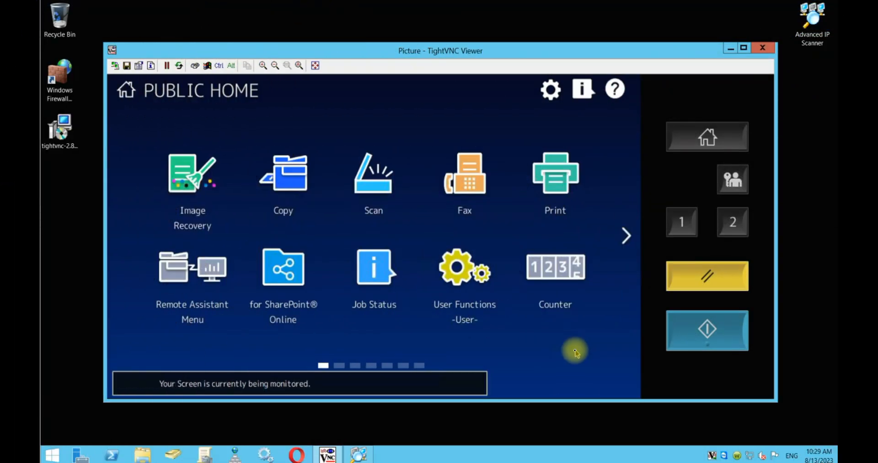
pyautogui.moveTo(542, 338)
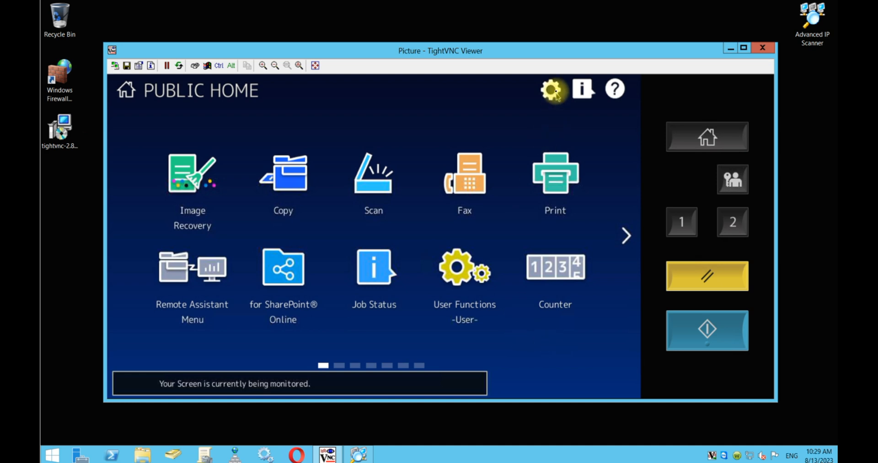
pyautogui.click(553, 90)
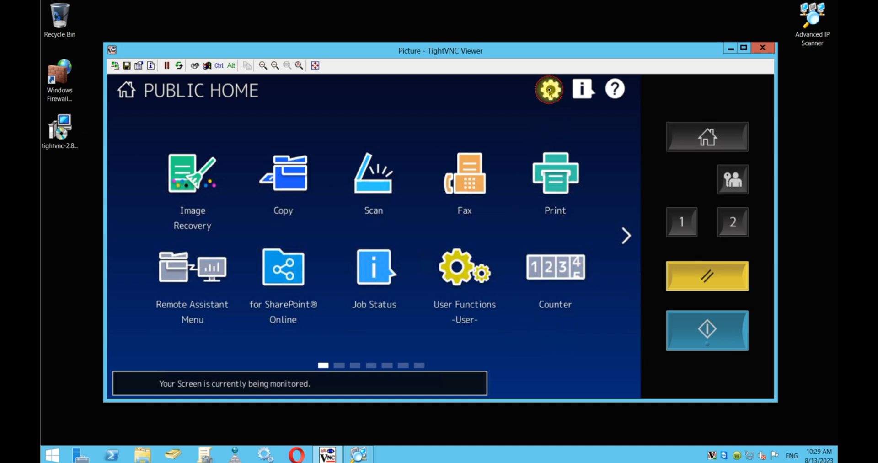
pyautogui.click(548, 90)
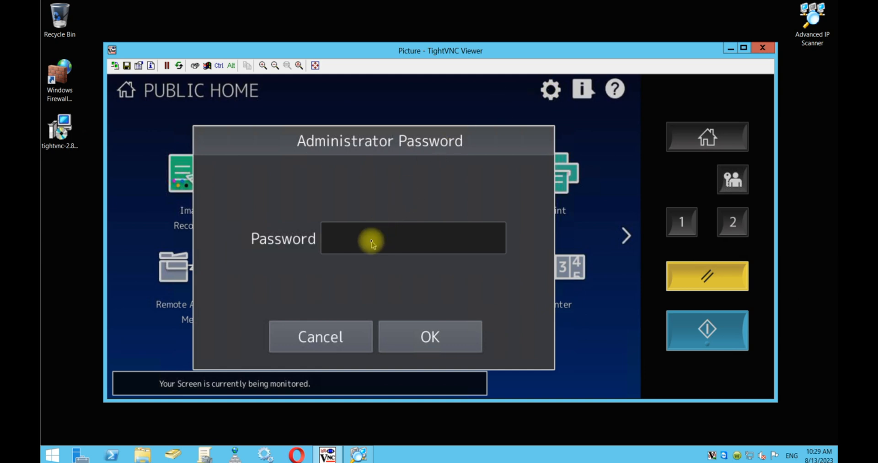
pyautogui.click(412, 238)
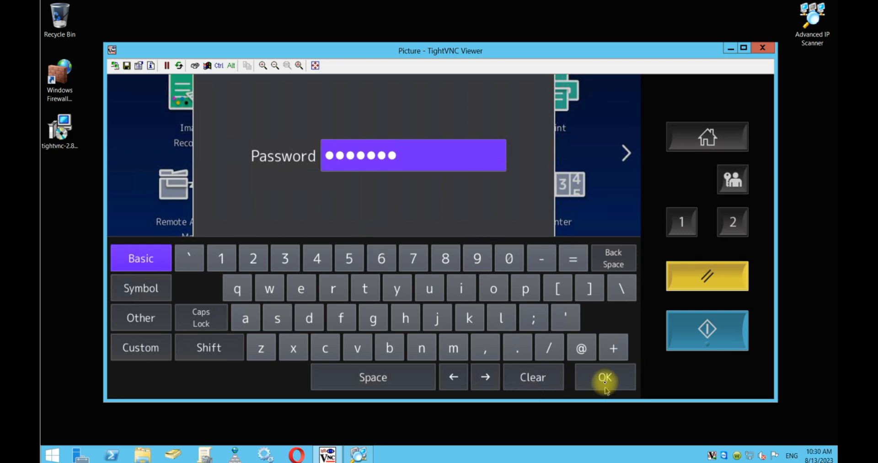
pyautogui.click(604, 377)
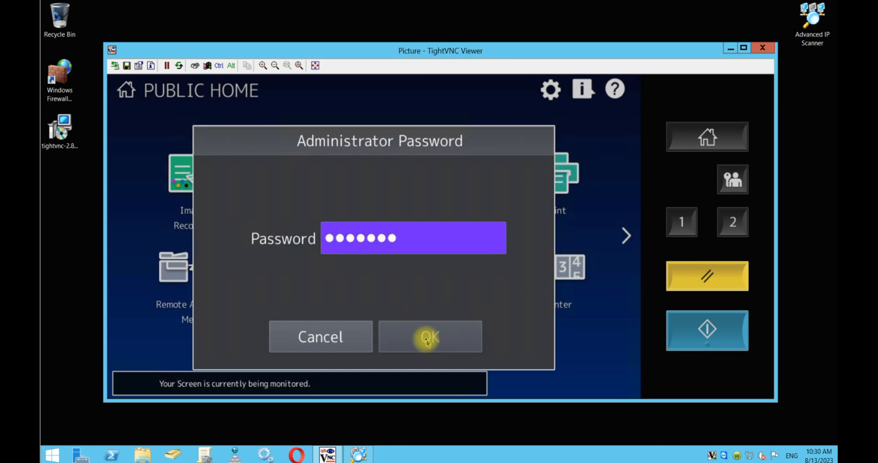
pyautogui.click(430, 337)
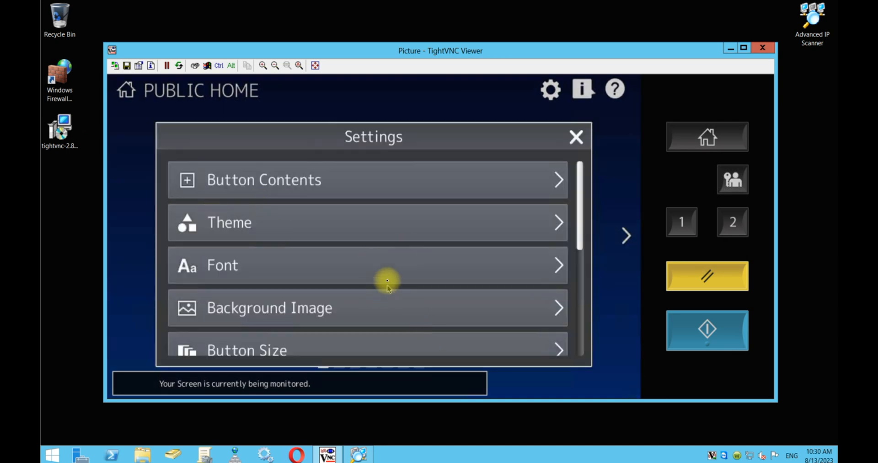
pyautogui.moveTo(520, 158)
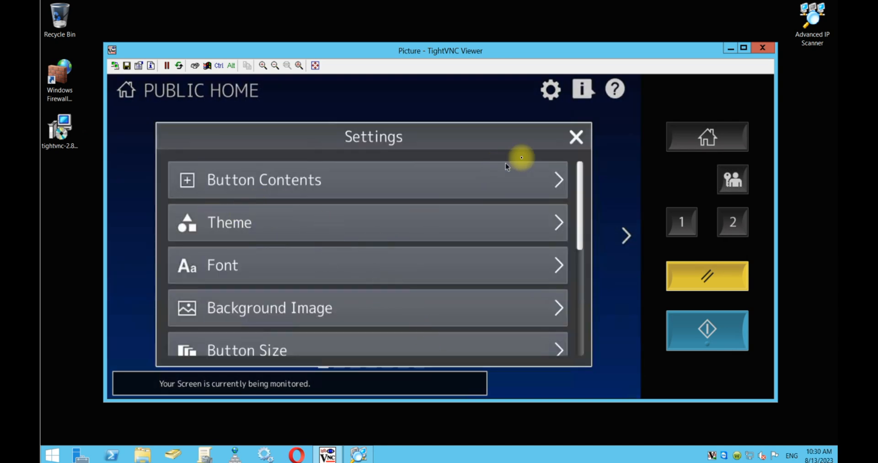
pyautogui.click(576, 136)
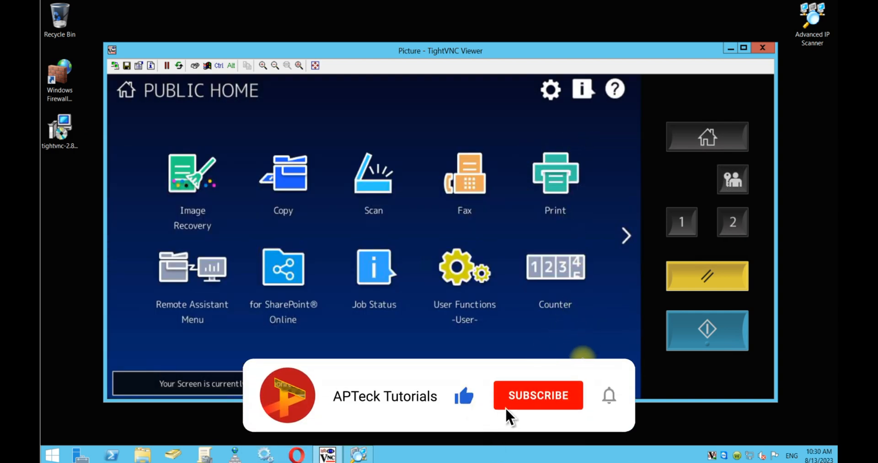
pyautogui.click(537, 396)
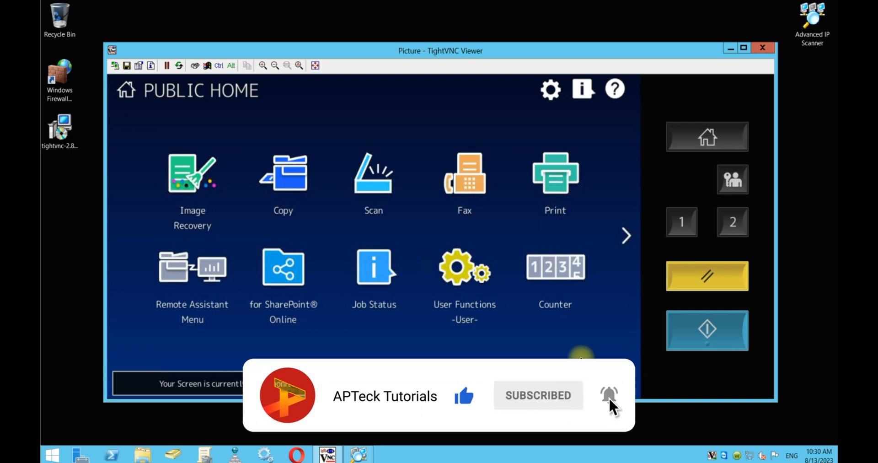